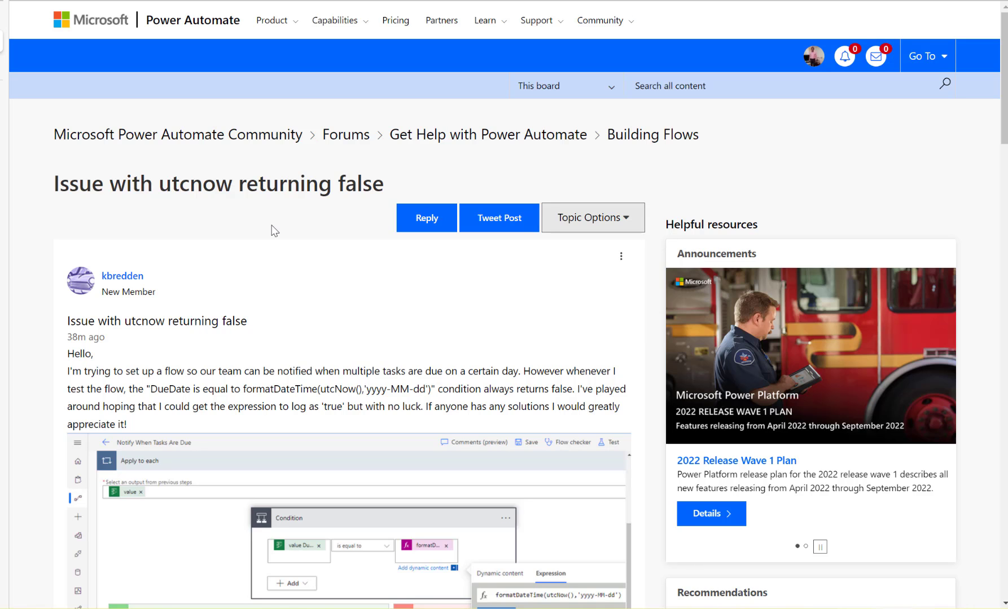
Step: Switch to the Demo Expressions flow editor tab and bring up the settings panel from the gear icon
scroll("down", 3)
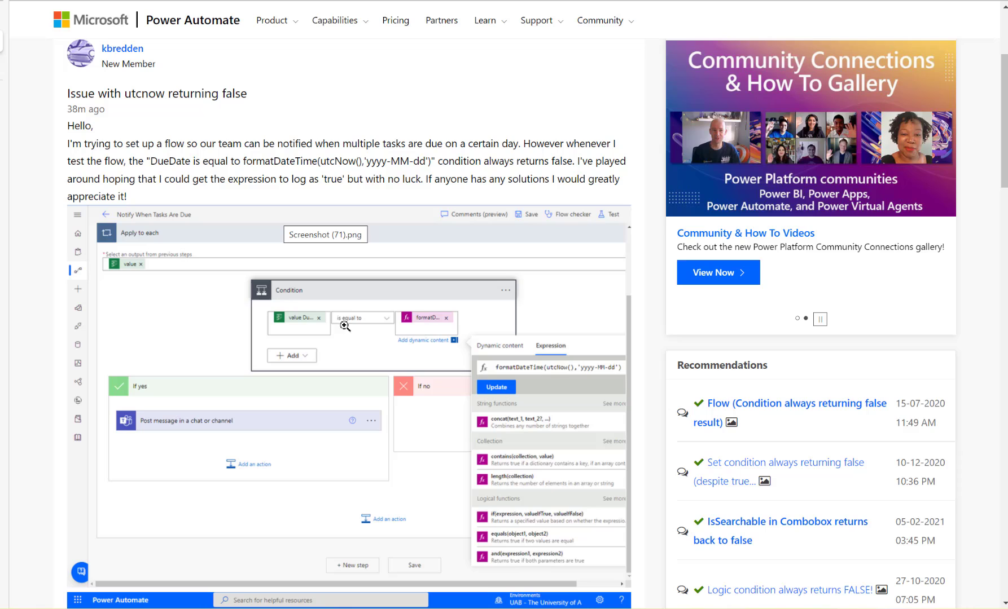
mouse_move(424, 330)
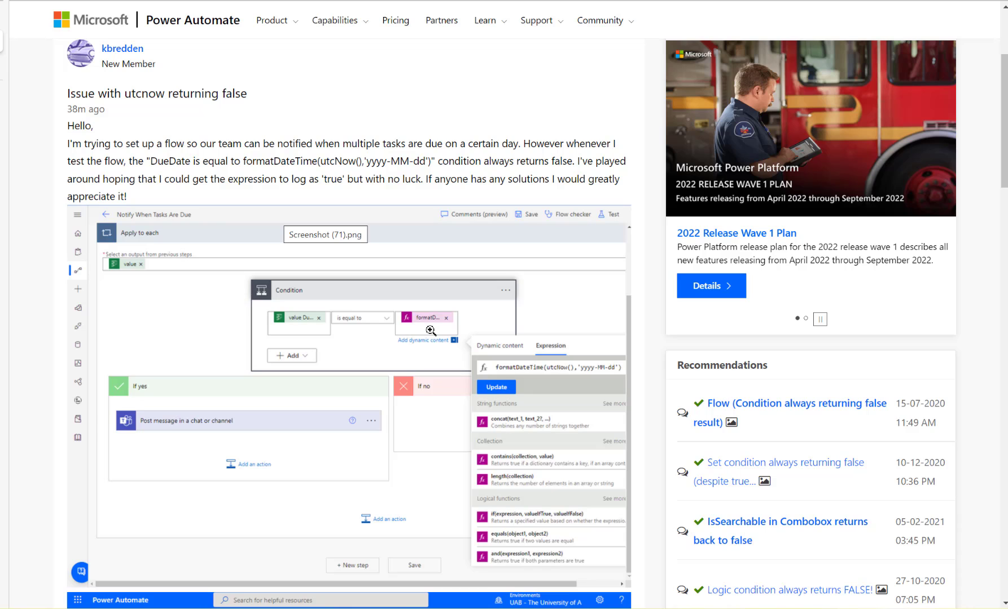
mouse_move(538, 376)
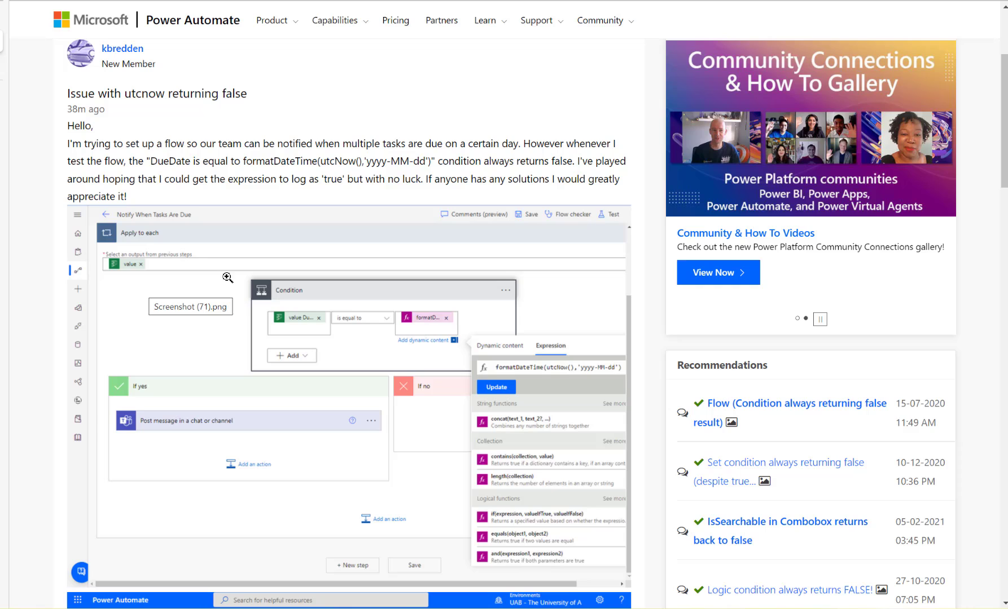
mouse_move(287, 322)
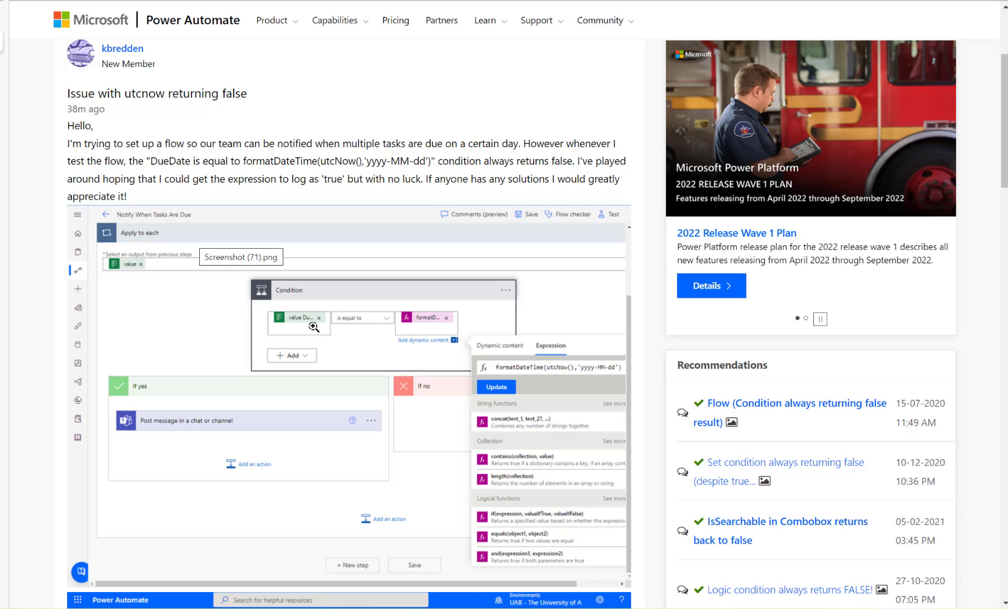
left_click(805, 319)
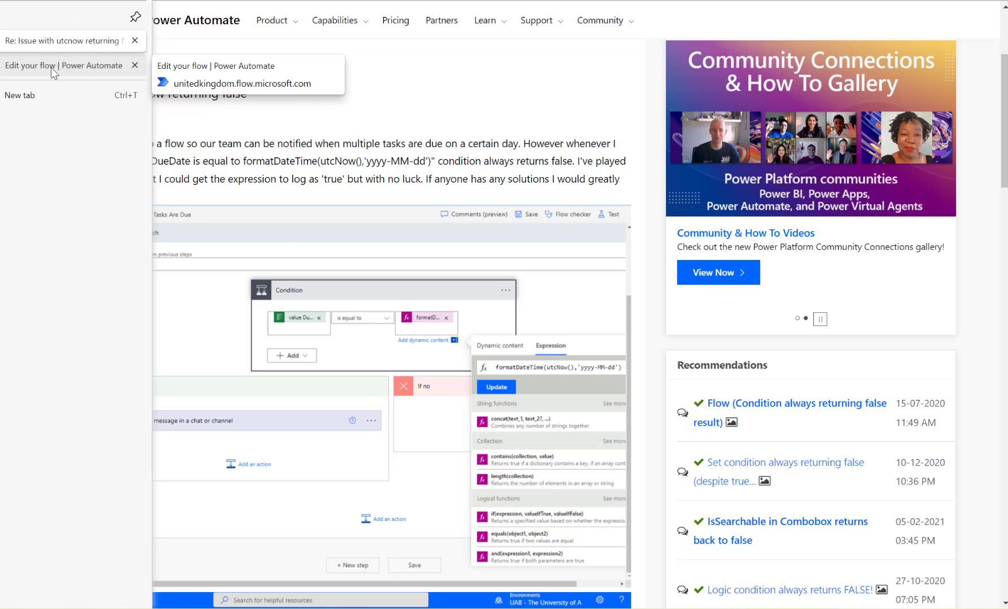
left_click(61, 66)
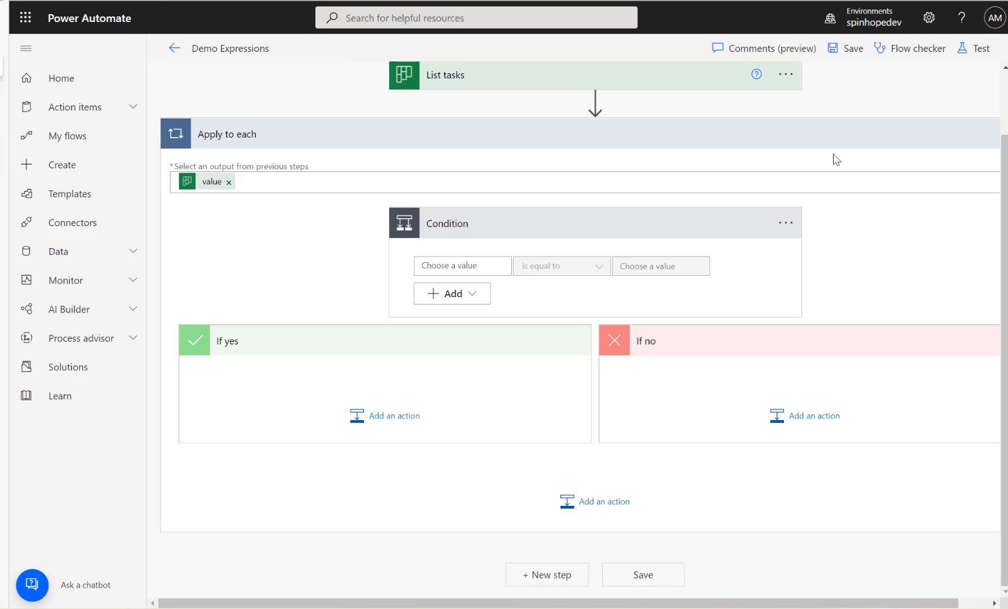
left_click(928, 17)
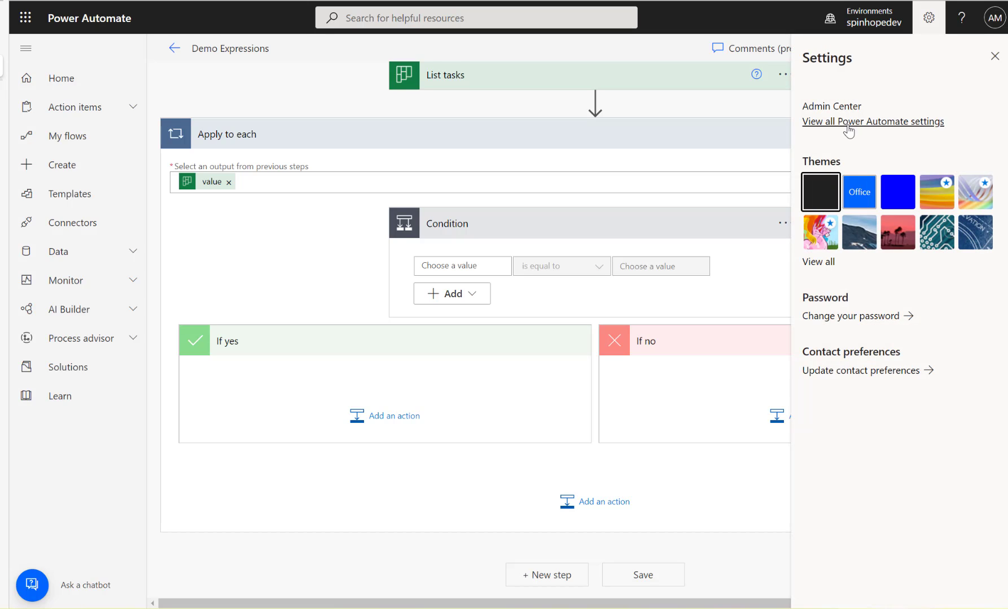
mouse_move(850, 128)
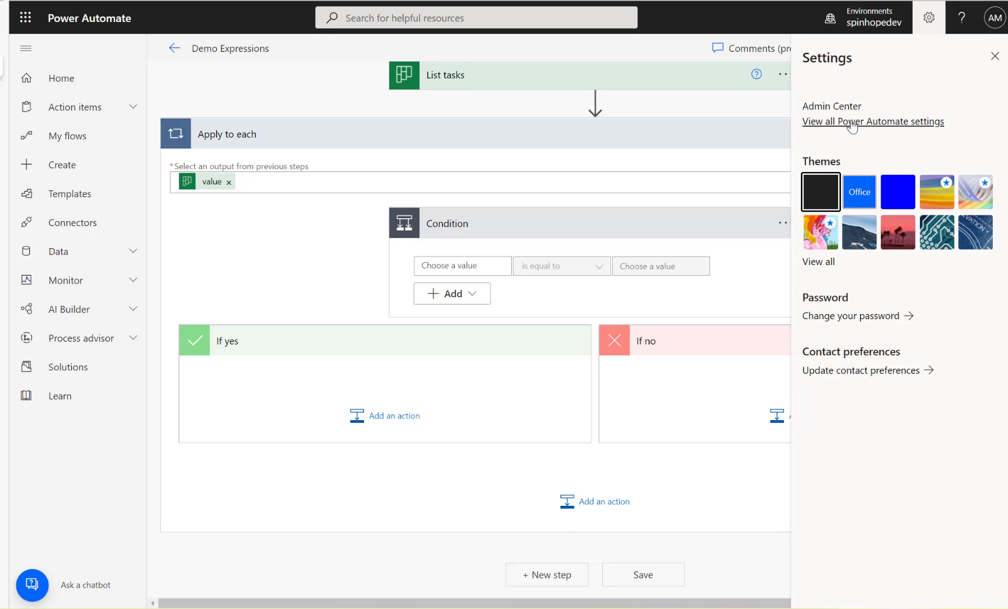
mouse_move(928, 17)
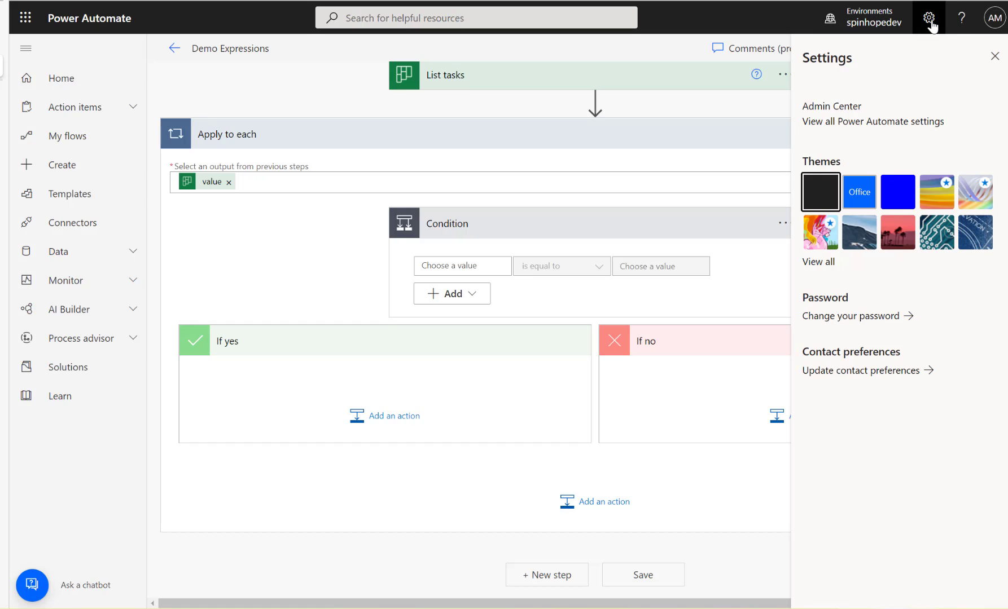
mouse_move(872, 122)
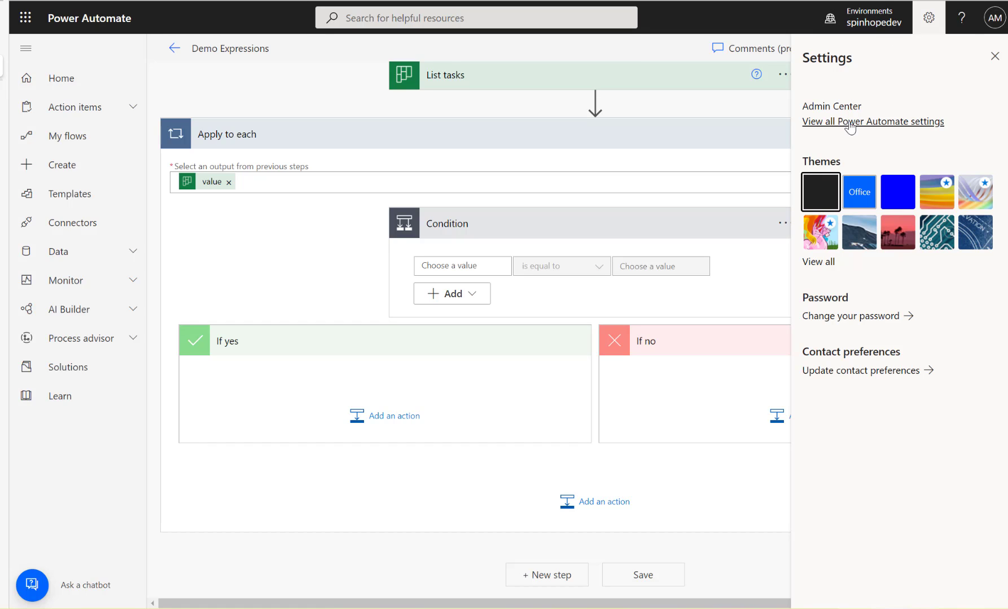
Step: In all Power Automate settings, switch Experimental Features to On and save so the flow reloads
left_click(873, 120)
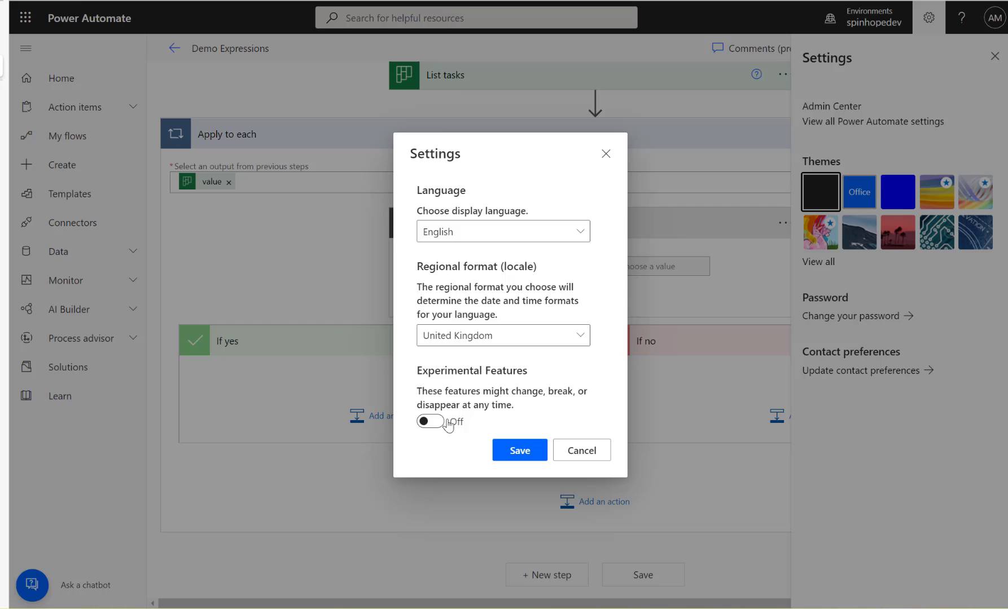
left_click(429, 421)
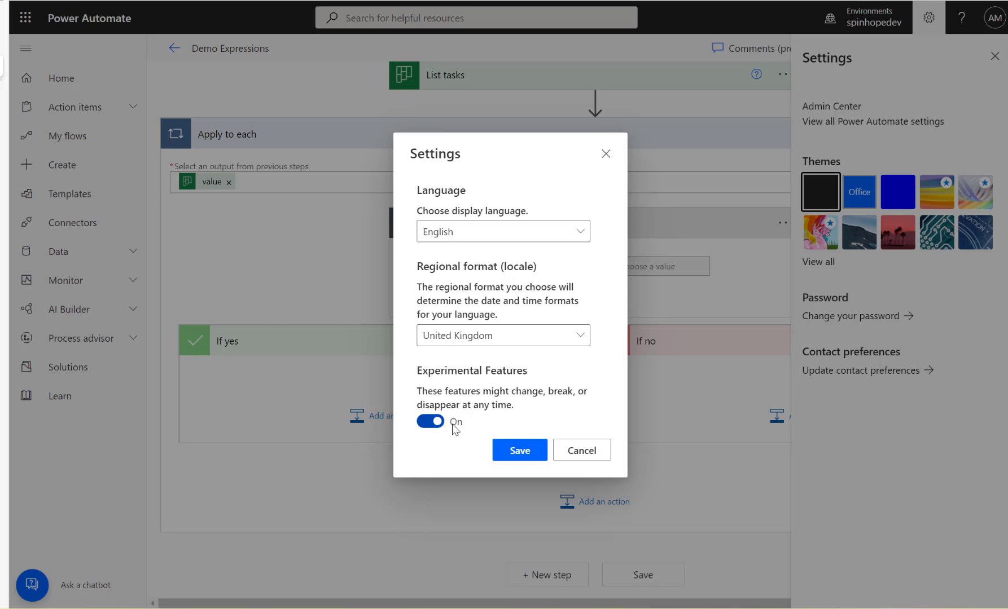
left_click(518, 450)
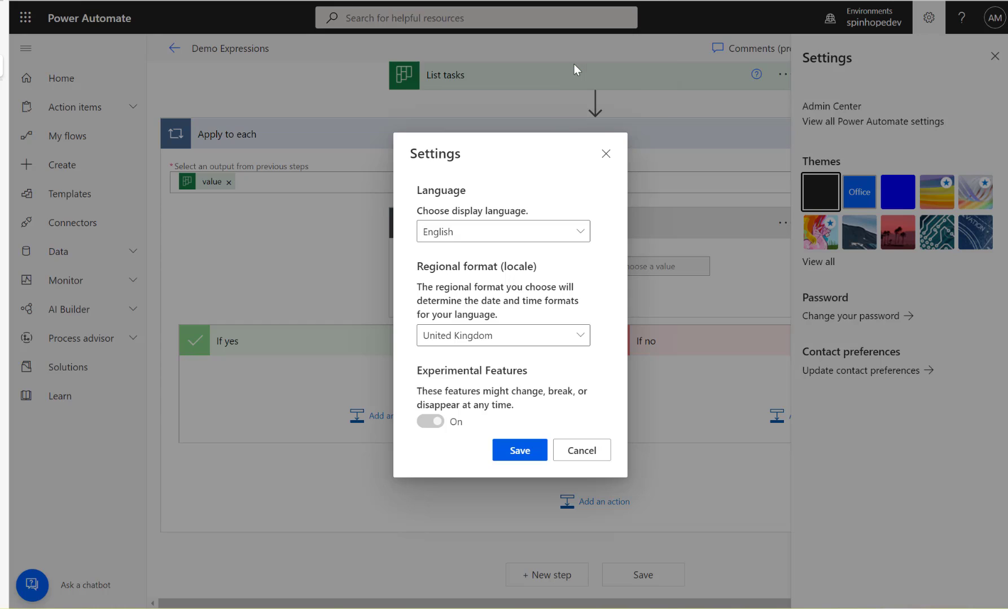
left_click(520, 450)
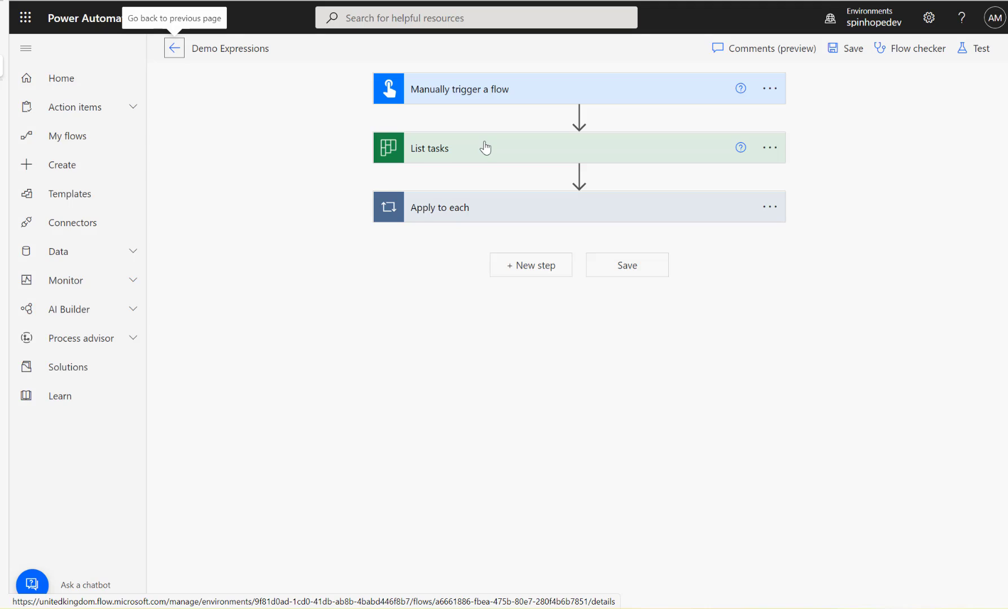
Step: Expand the Apply to each loop to reveal the Condition holding the formatDateTime comparisons
left_click(429, 148)
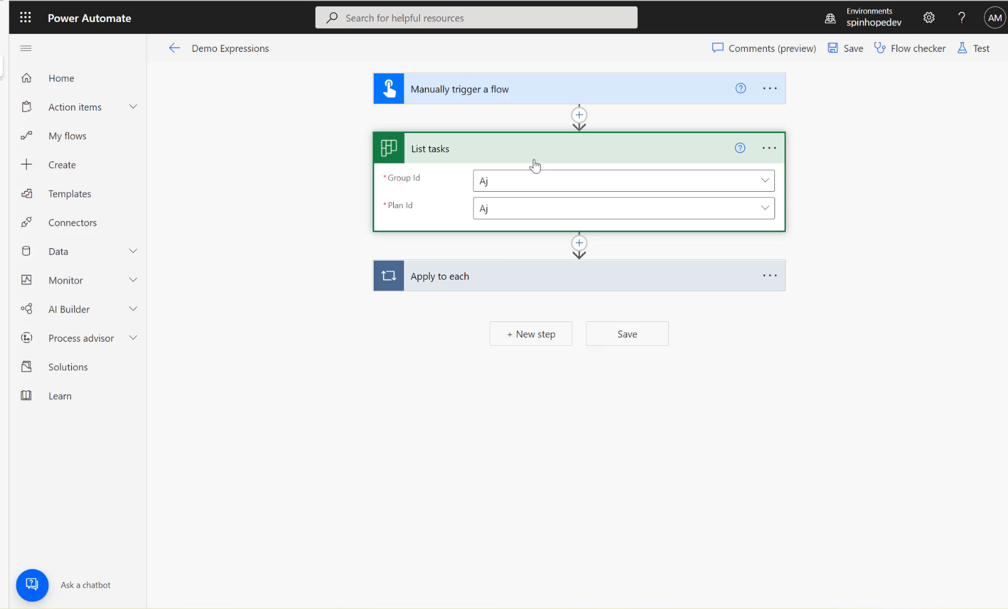
left_click(429, 149)
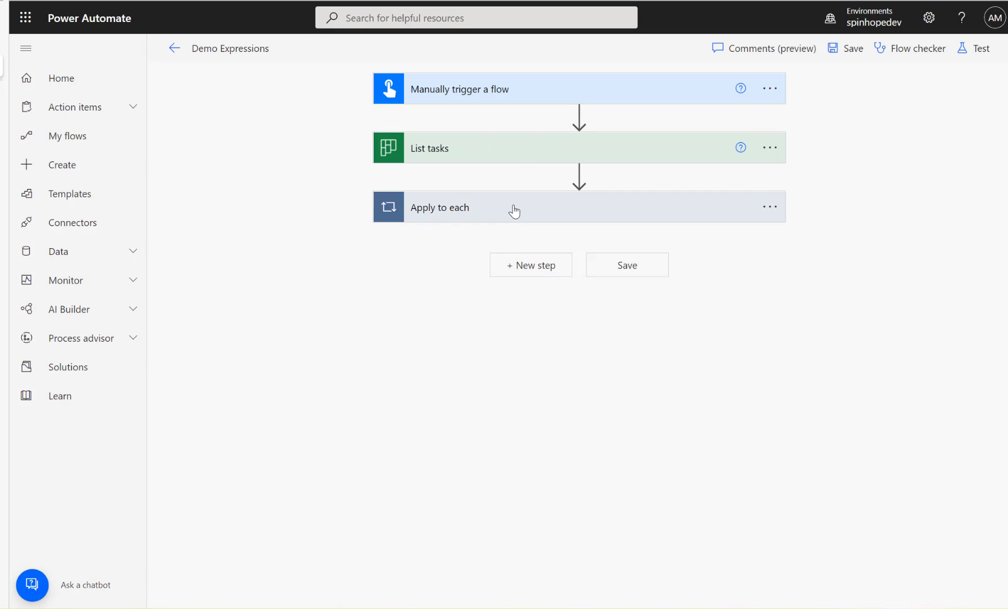
left_click(440, 206)
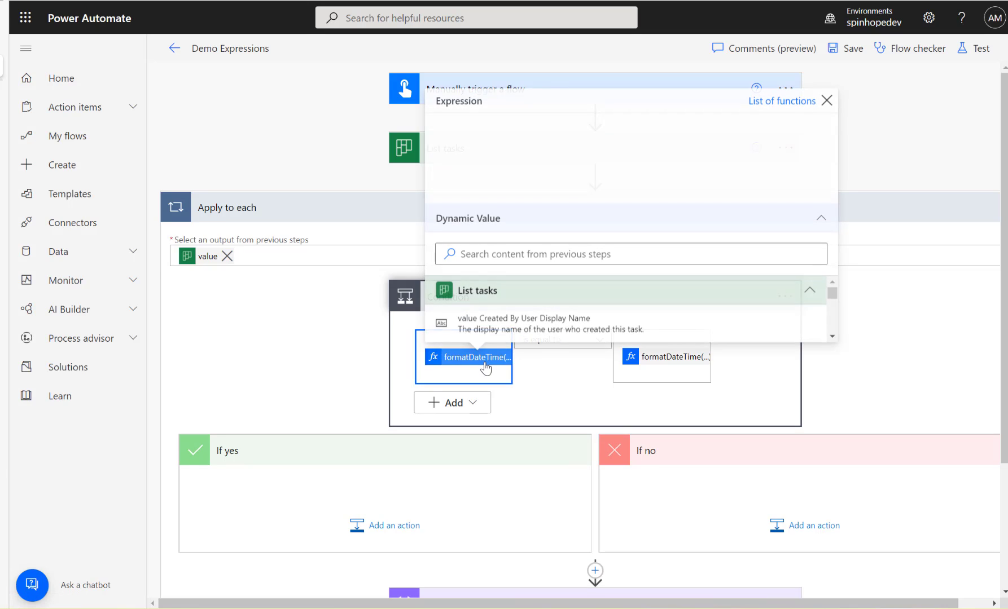
Step: Review the left formatDateTime expression, then clear both compared values from the Condition
left_click(471, 358)
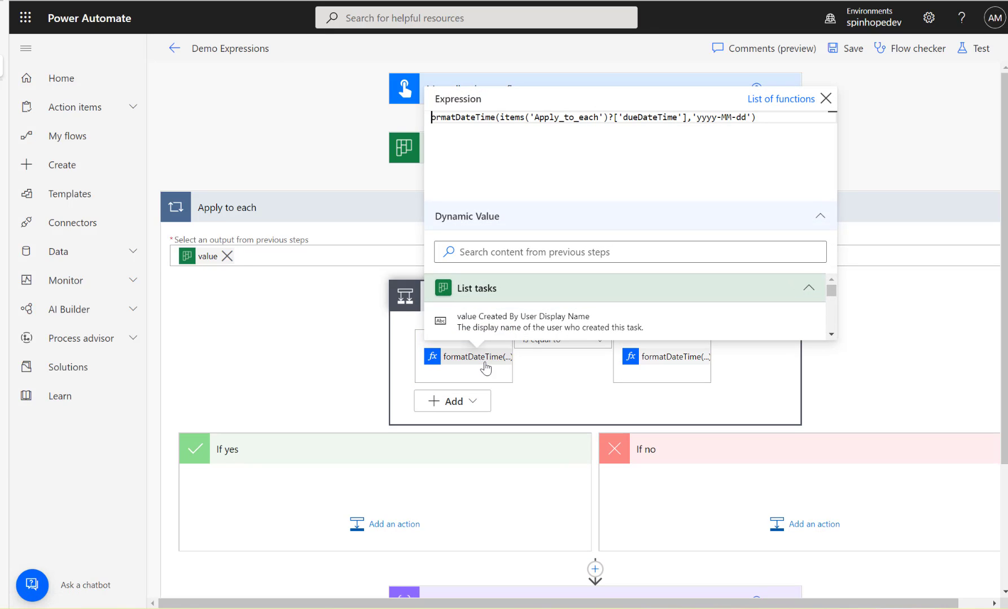
left_click(826, 98)
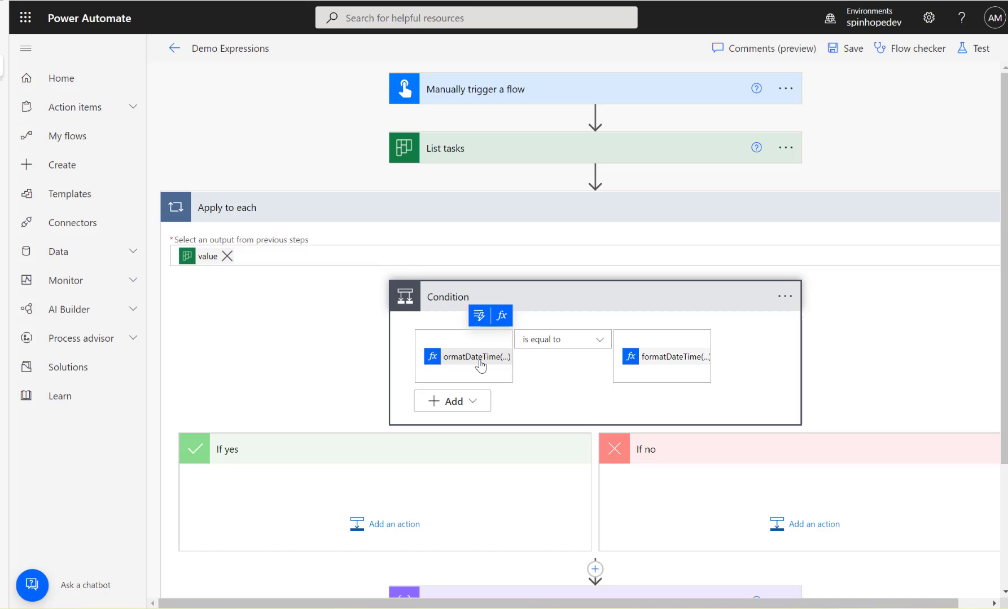
left_click(463, 357)
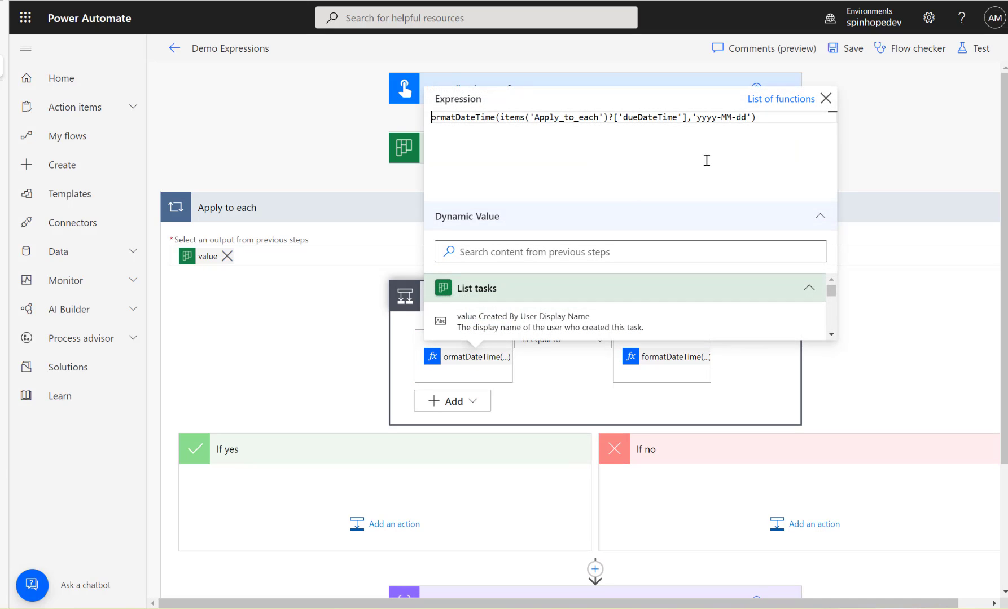
left_click(826, 98)
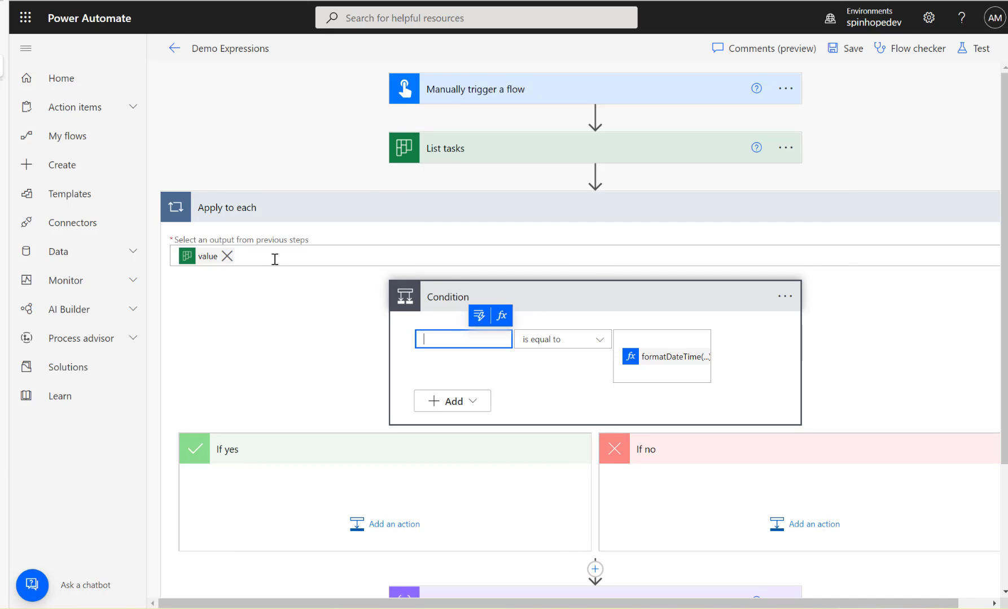
left_click(662, 356)
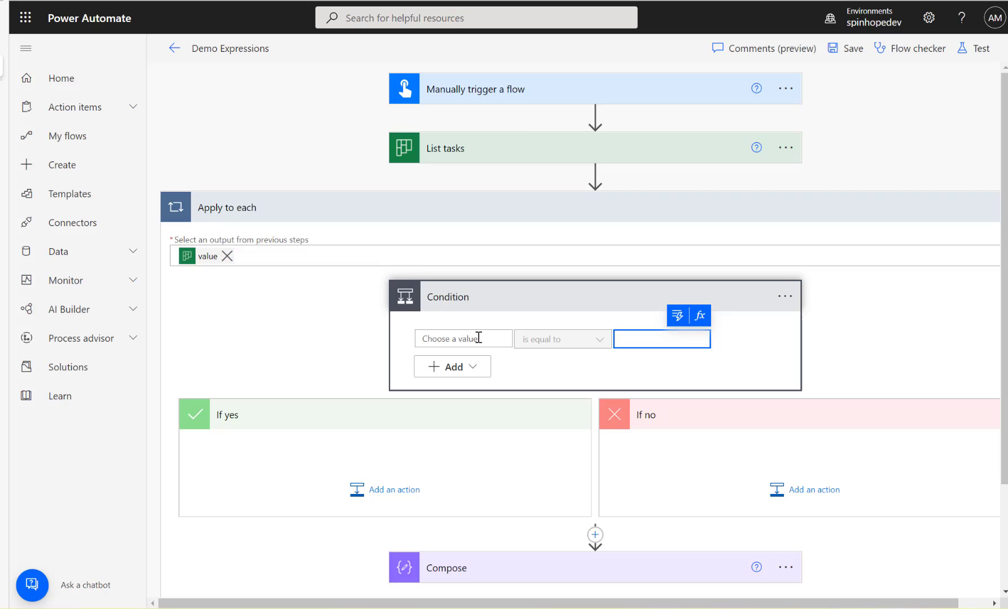
Step: Start the first value's expression as formatDateTime() with the task's Due Date Time inserted
left_click(462, 339)
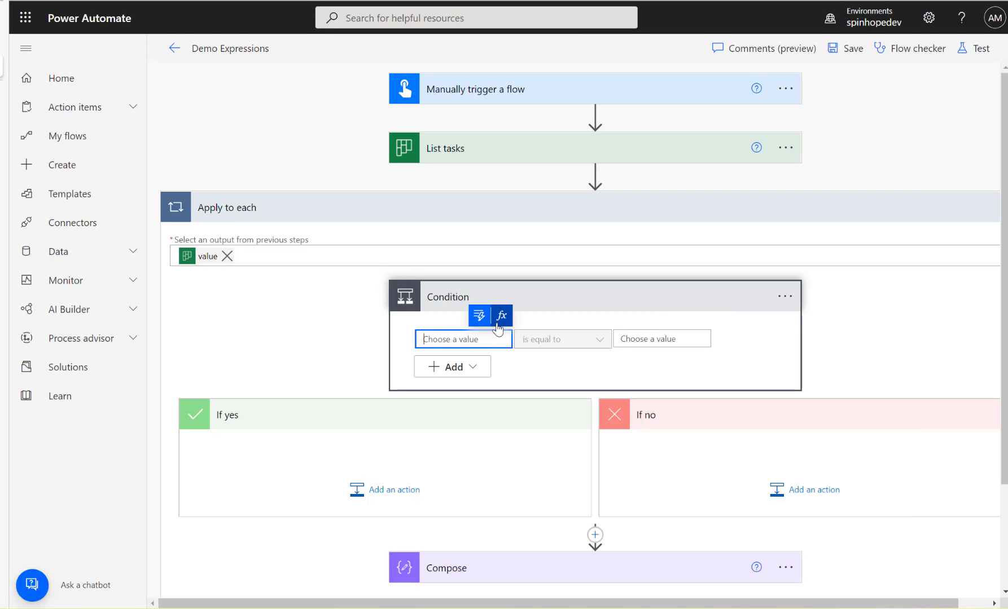
left_click(501, 316)
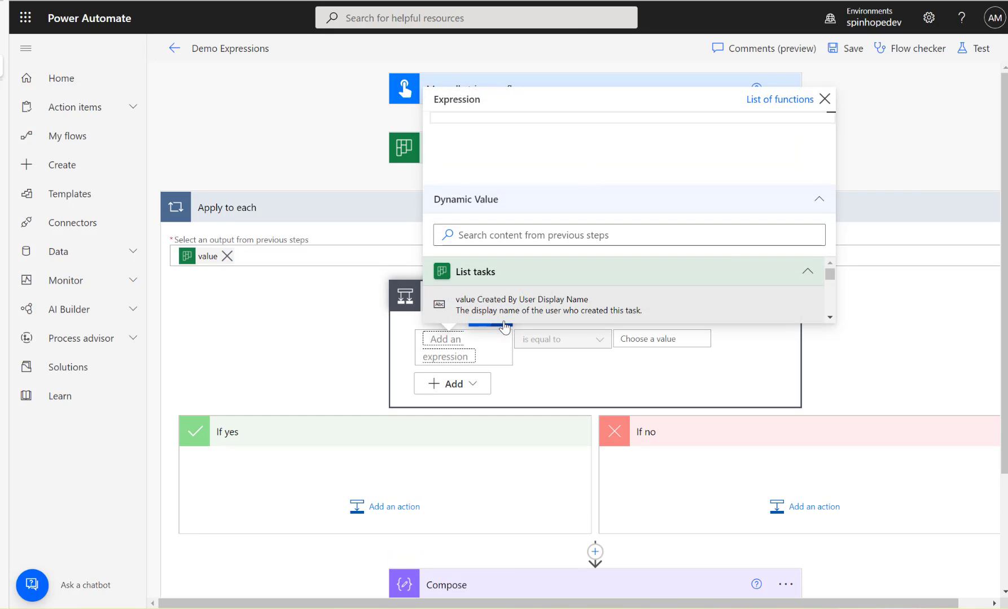
type("formatDateTime")
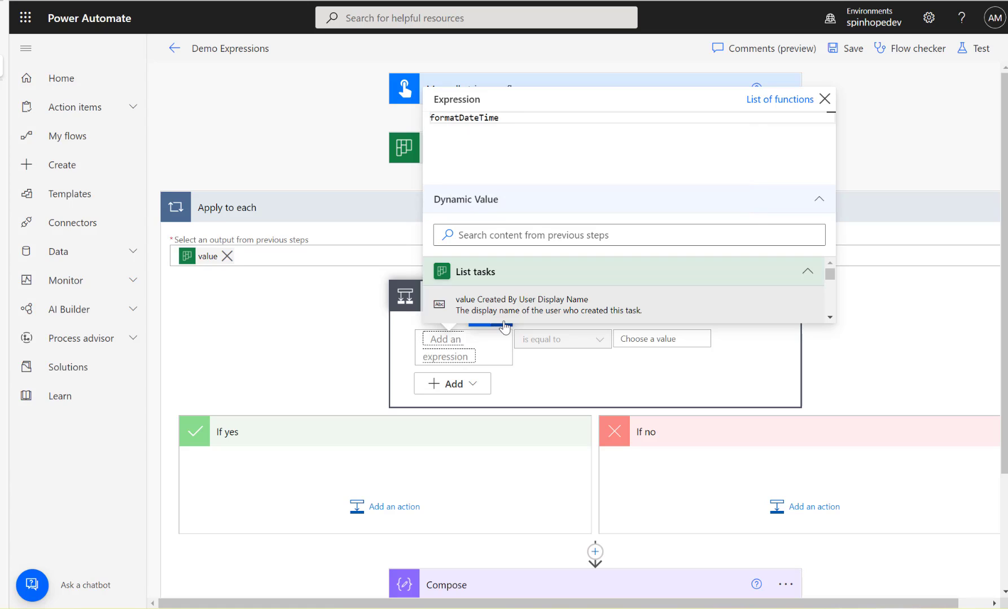
type("()")
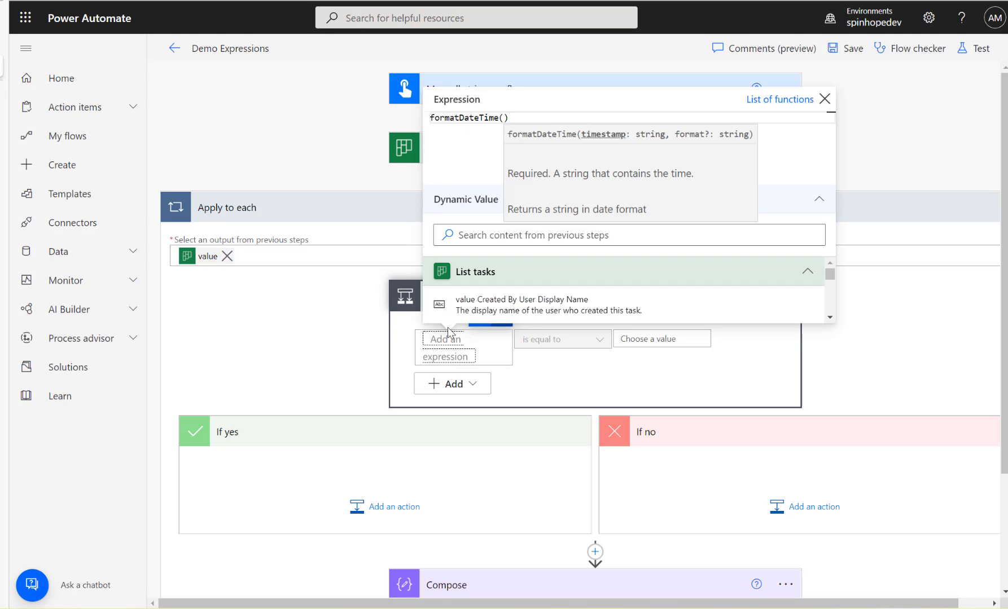
mouse_move(757, 291)
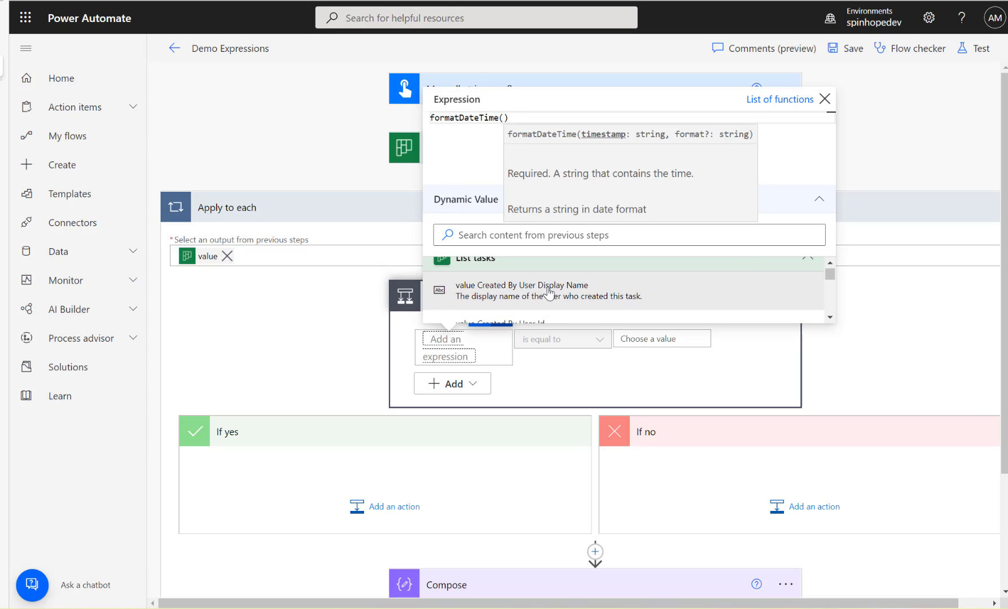
left_click(628, 234)
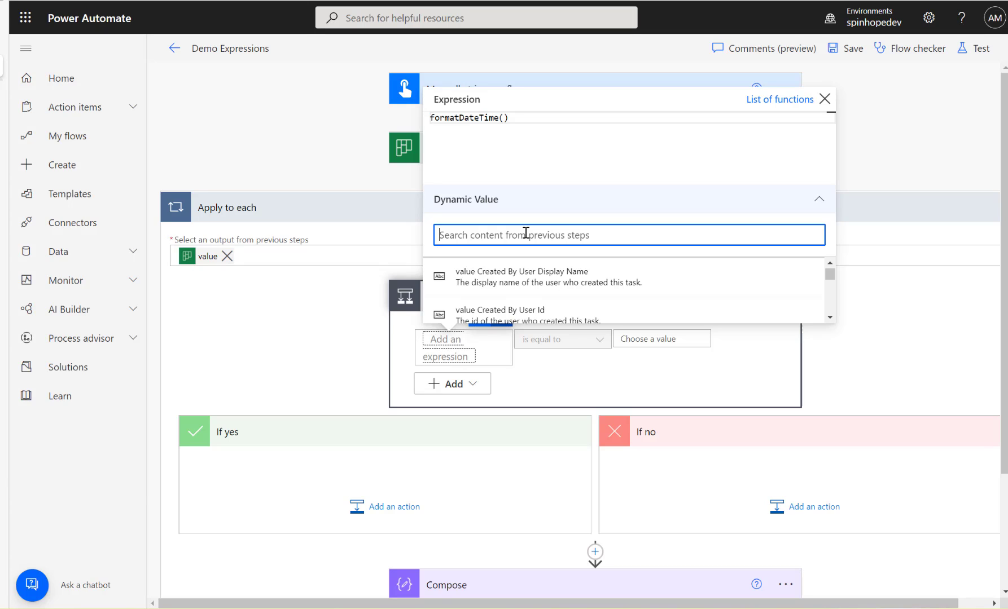
type("due")
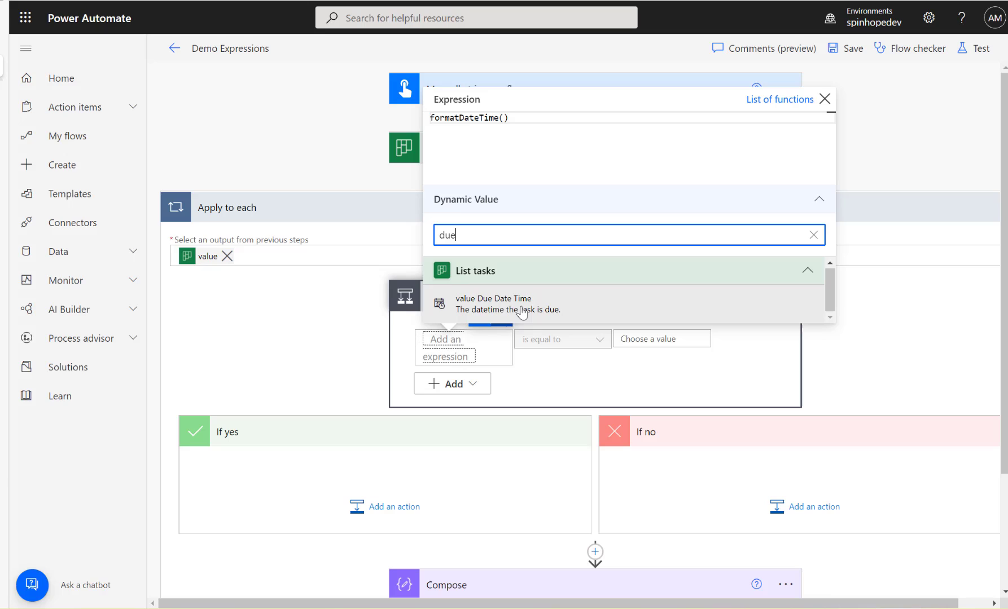
left_click(494, 304)
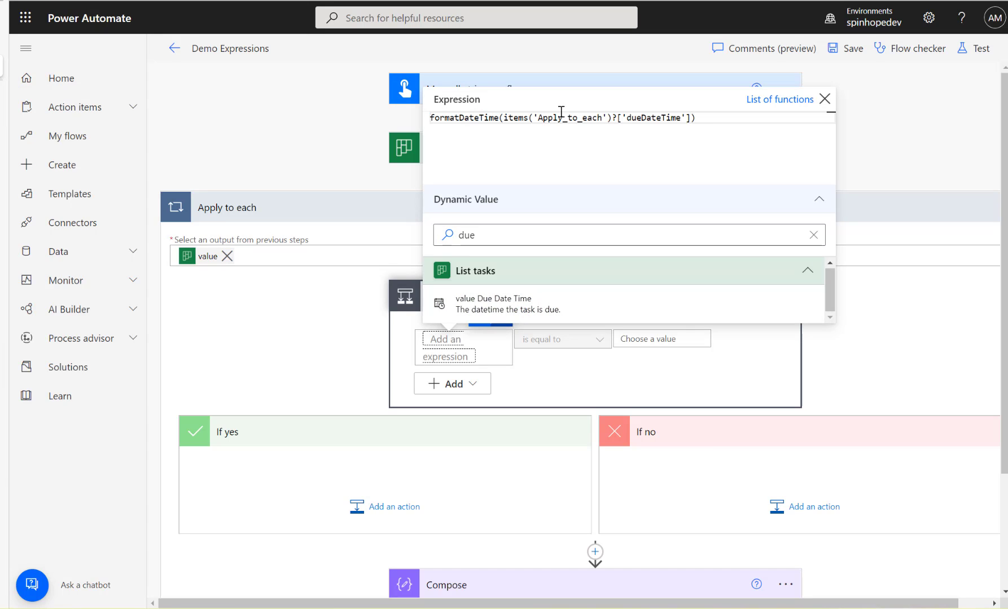
mouse_move(680, 140)
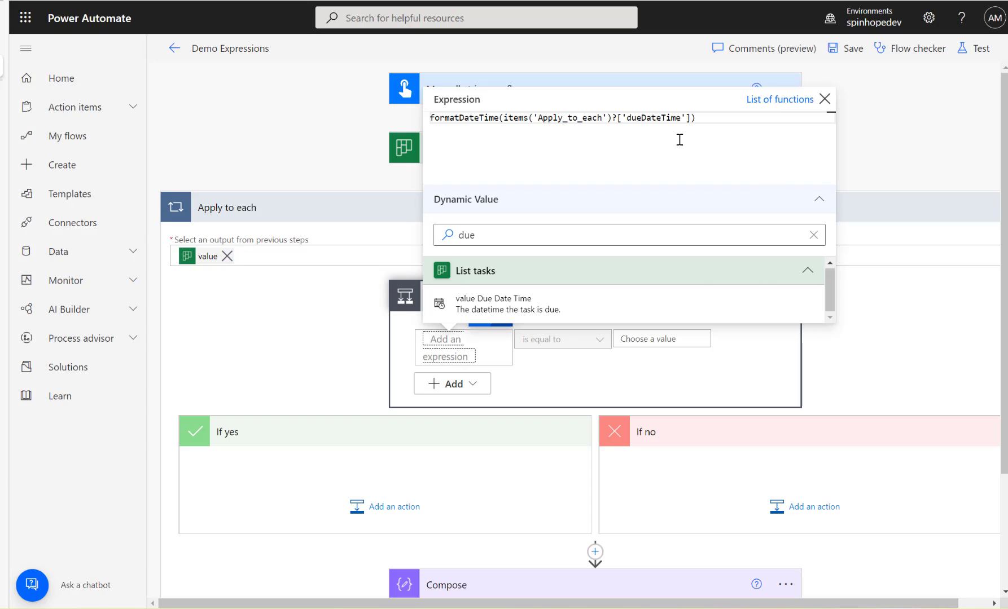
Step: Add the 'yyyy-MM-dd' format argument to complete the due-date formatDateTime expression
type(",'yy'")
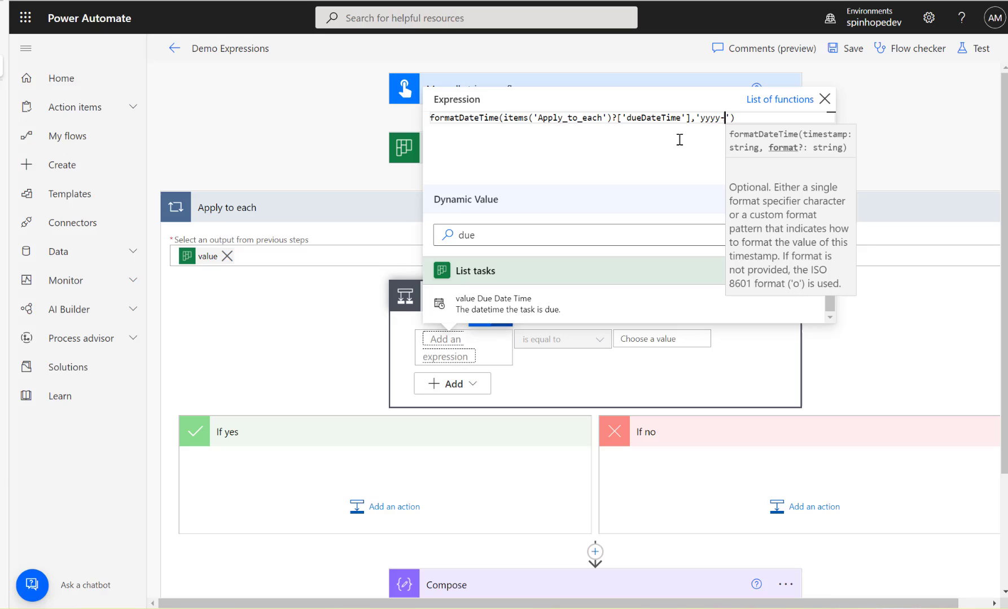
type("MM-dd")
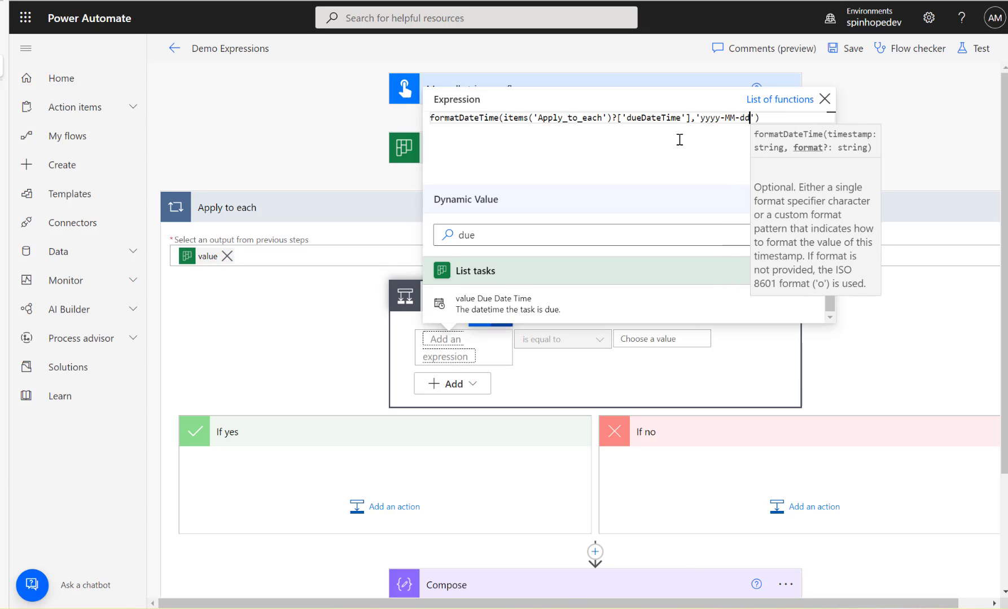
mouse_move(606, 150)
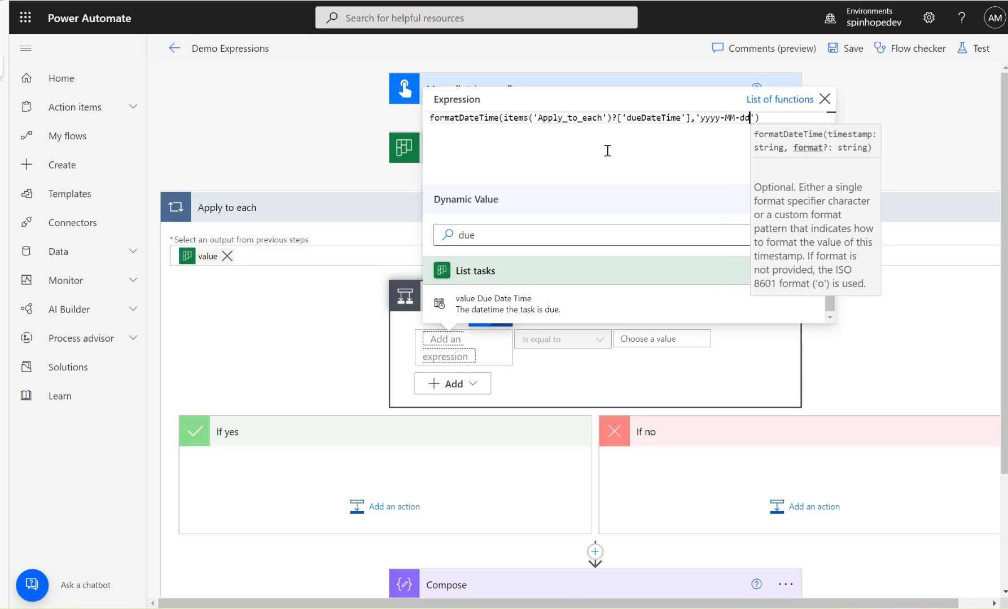
mouse_move(567, 237)
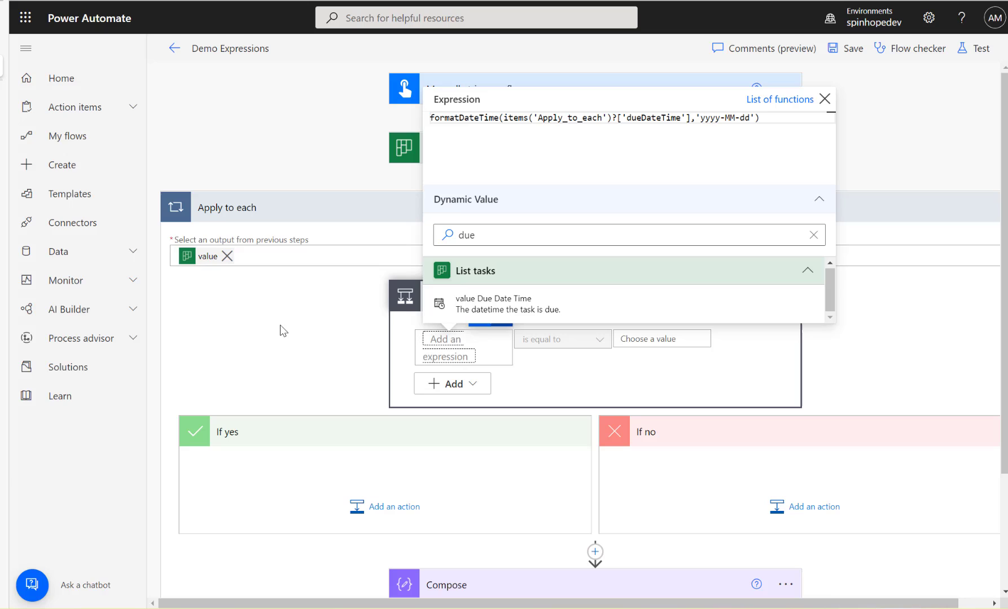
mouse_move(326, 114)
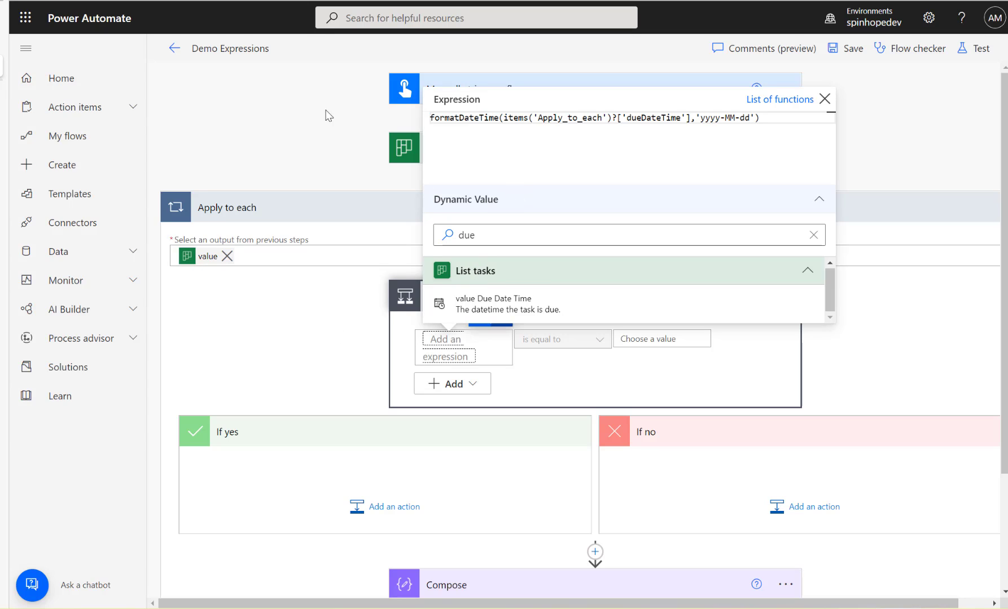
mouse_move(382, 154)
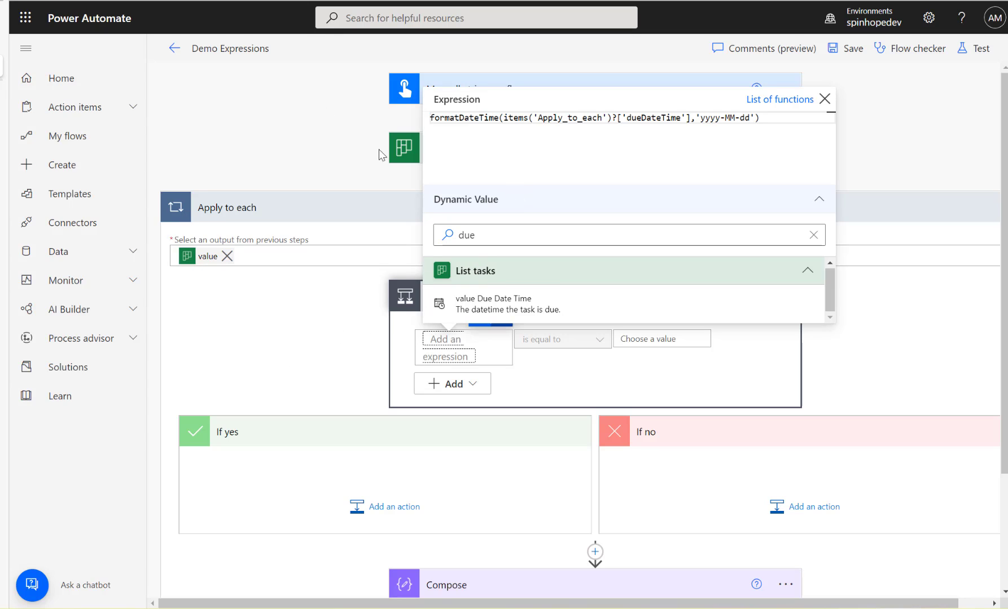
mouse_move(429, 173)
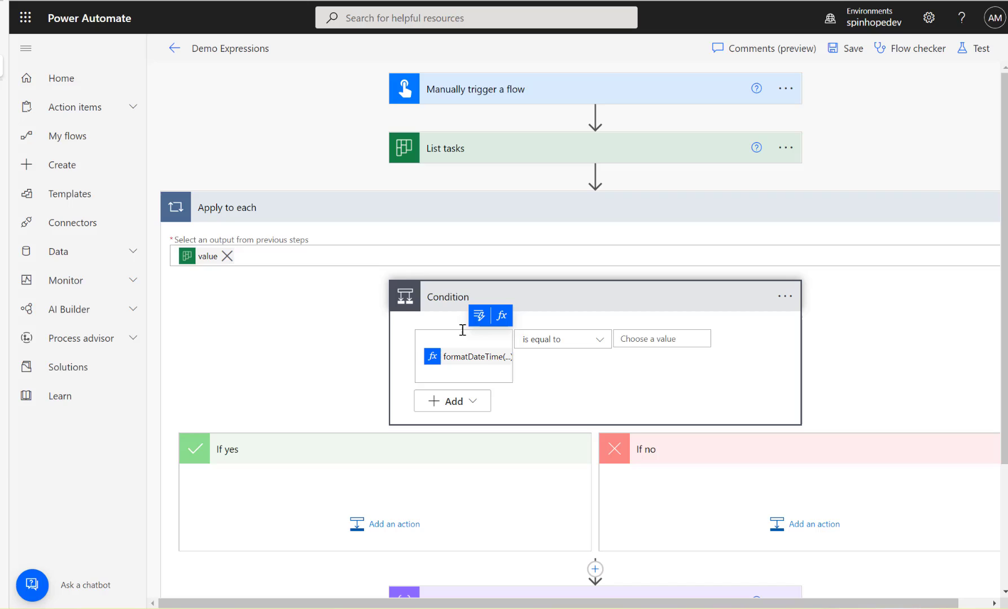
Step: Set the comparison value to the expression formatDateTime(utcNow(),'yyyy-MM-dd')
left_click(660, 339)
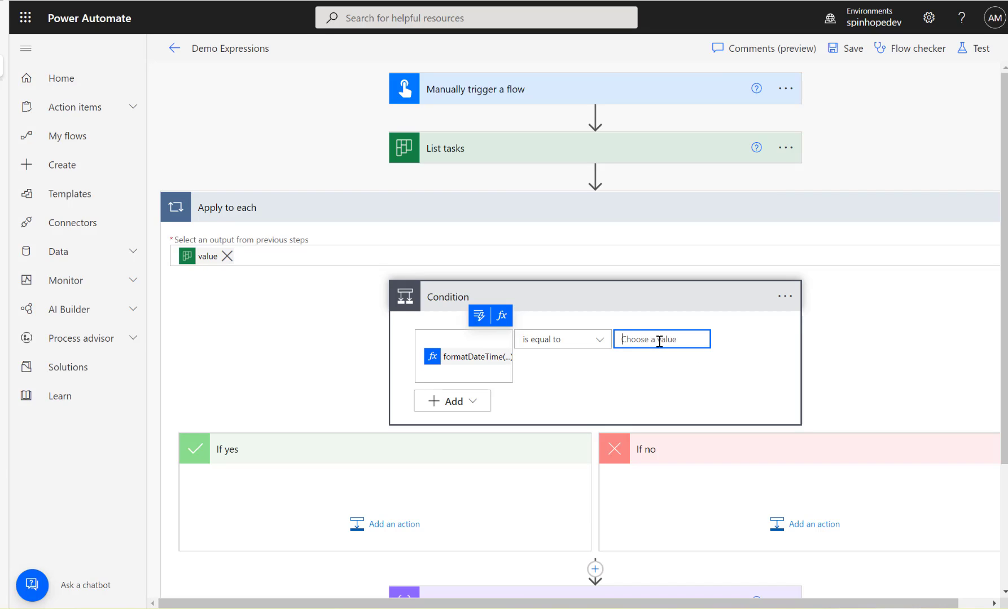
mouse_move(679, 317)
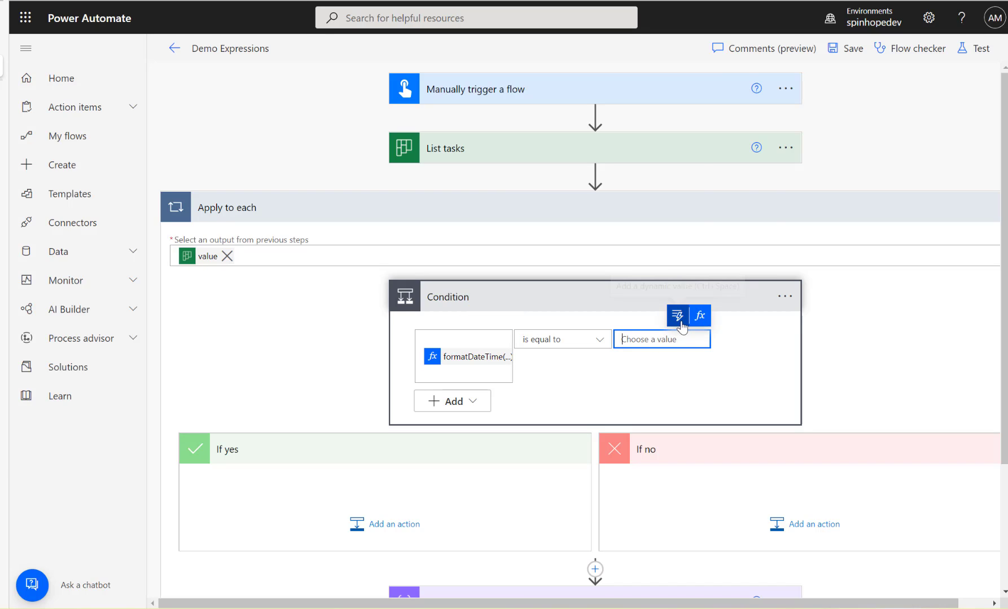
left_click(676, 316)
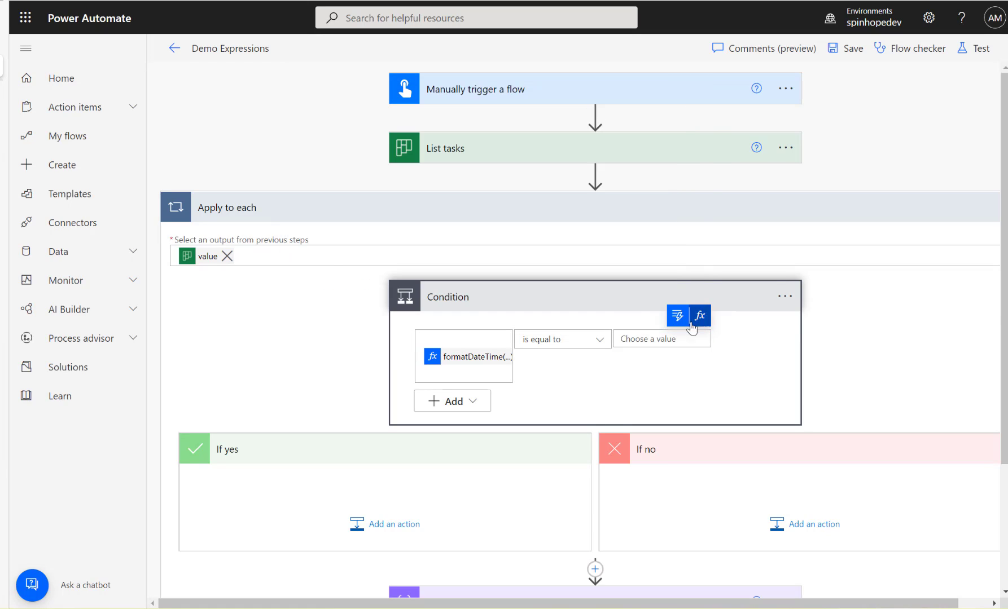
mouse_move(701, 316)
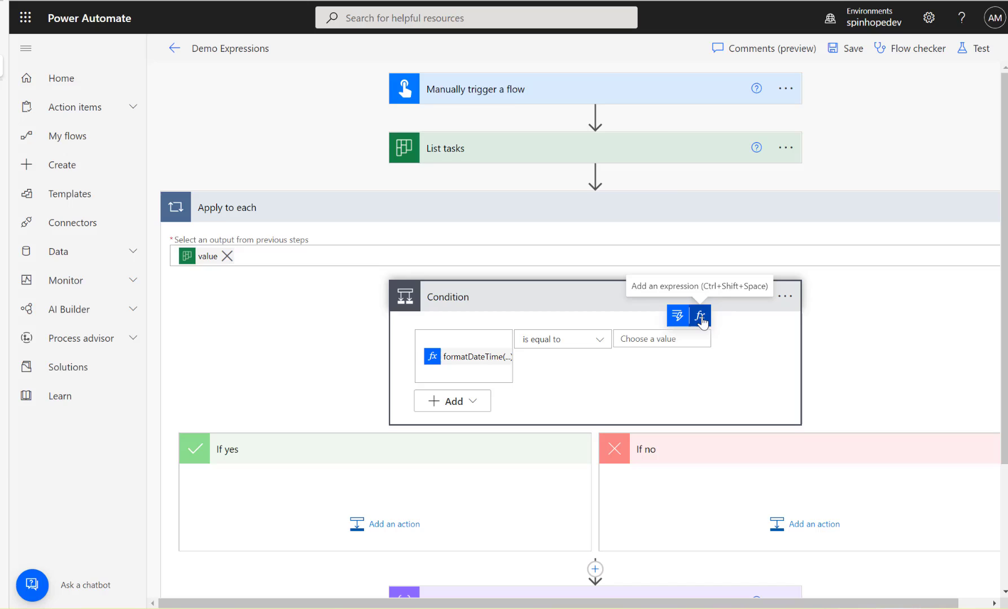
left_click(701, 316)
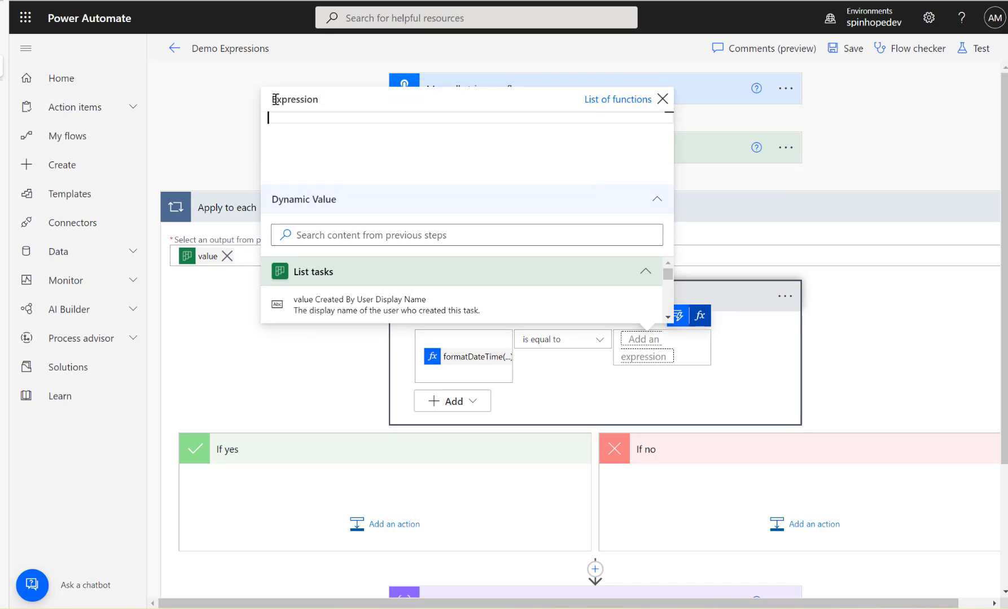
double_click(296, 99)
type("formatDateTime(utcNow(),")
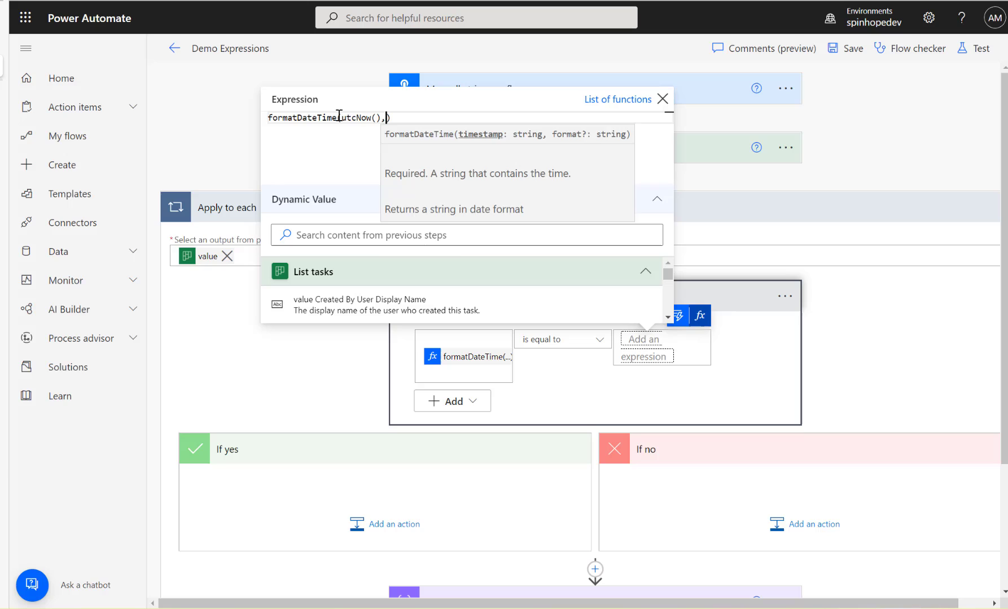
type("'yyy'")
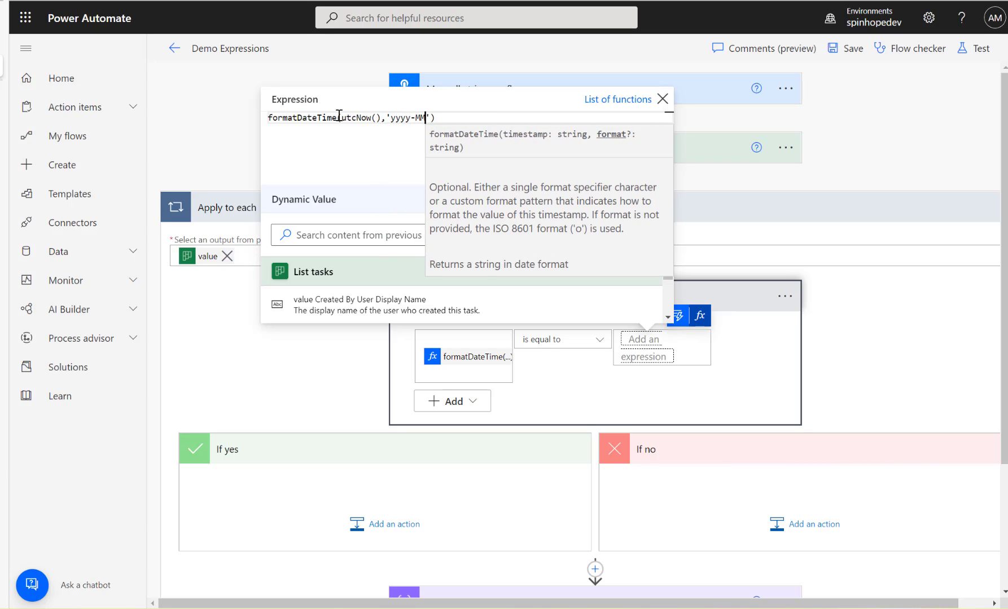
type("-dd")
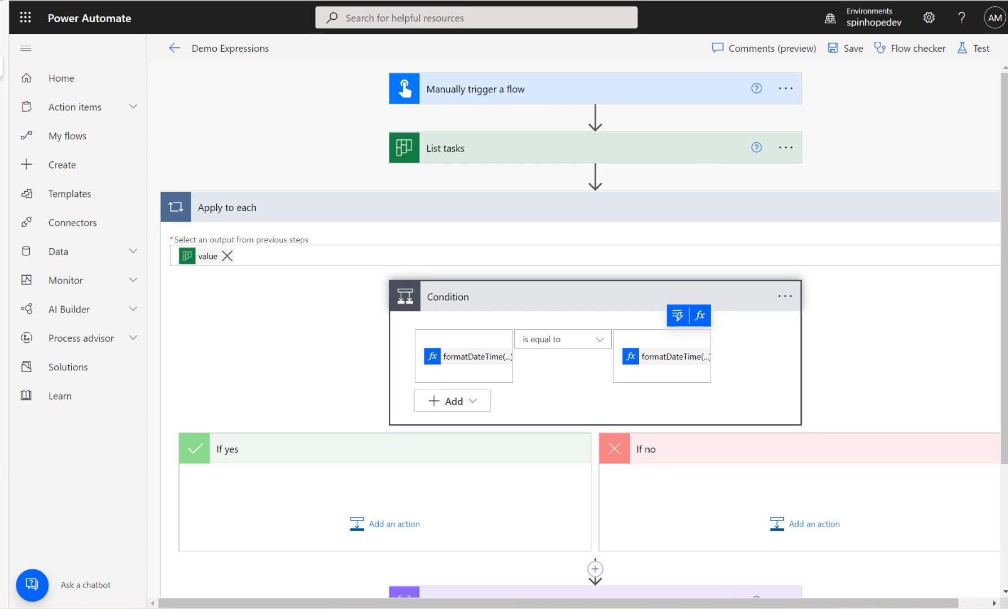
mouse_move(896, 104)
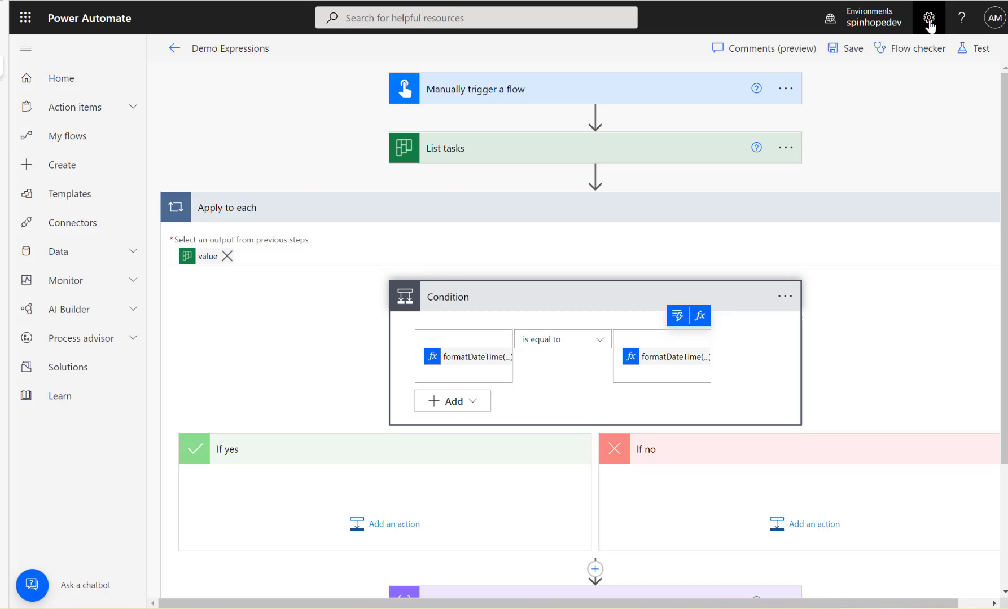
Step: In all Power Automate settings, switch Experimental Features to Off and save so the classic designer reloads
left_click(928, 17)
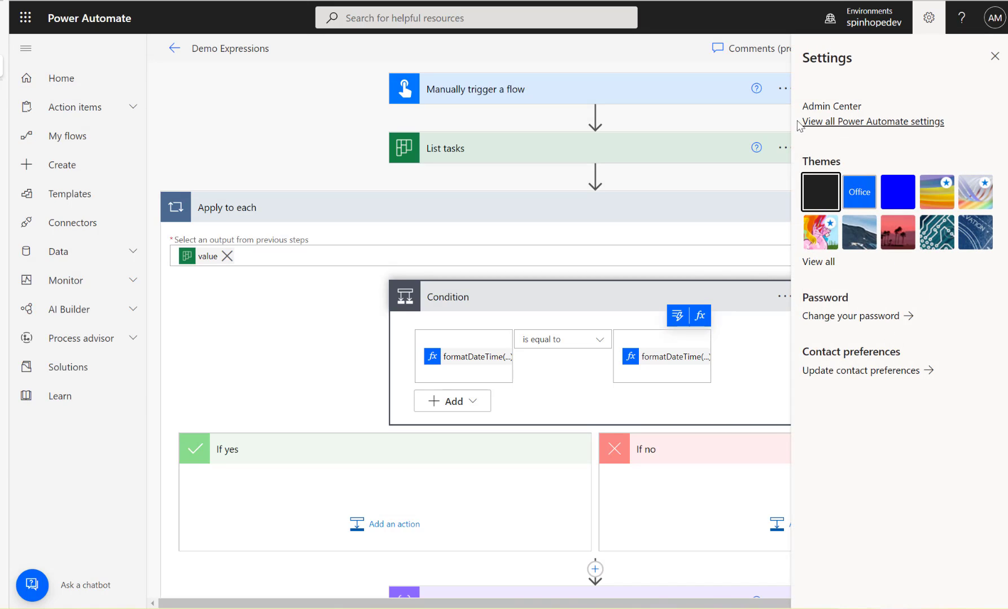
left_click(875, 122)
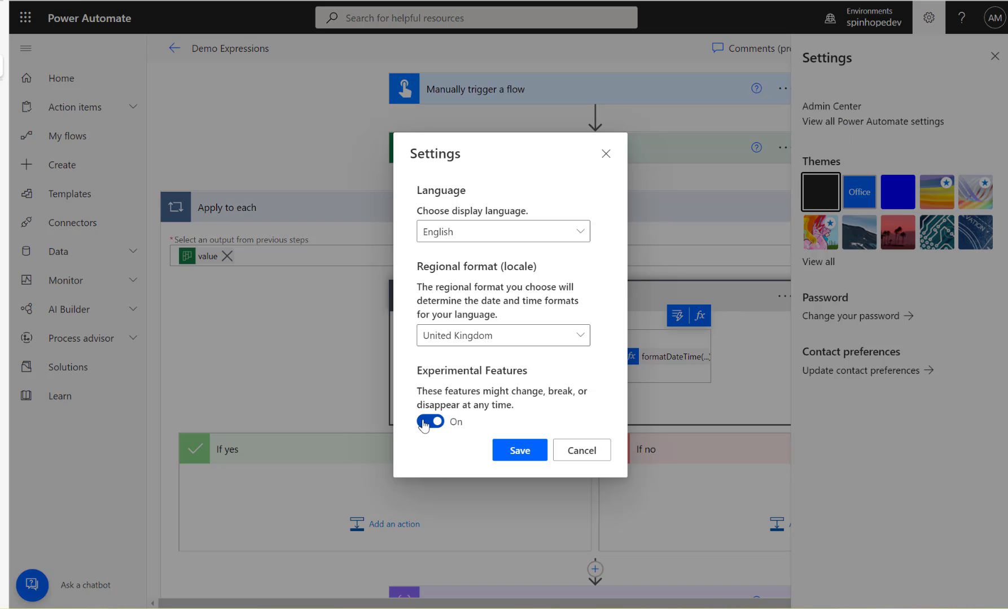
left_click(429, 422)
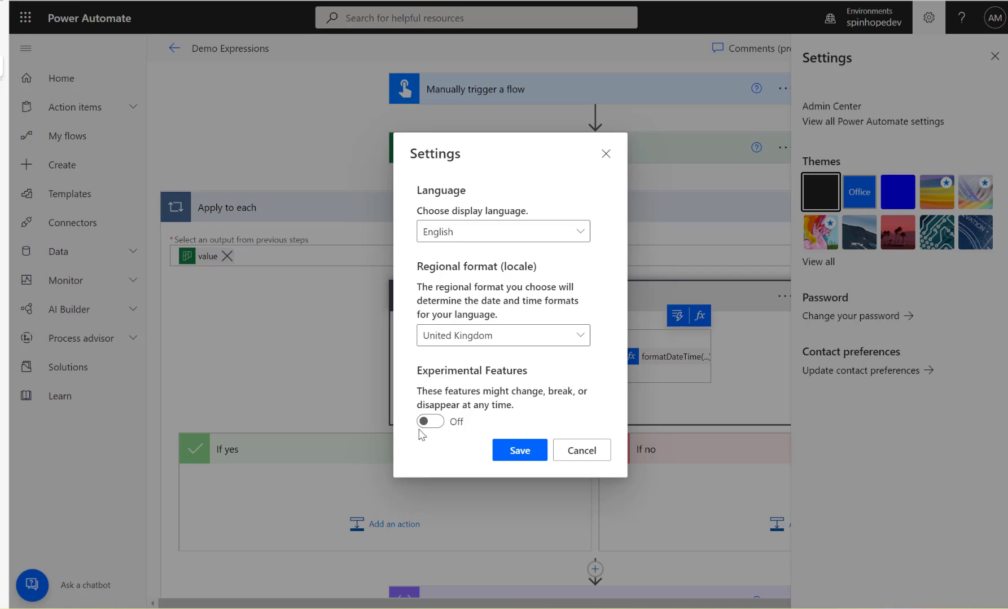
left_click(520, 450)
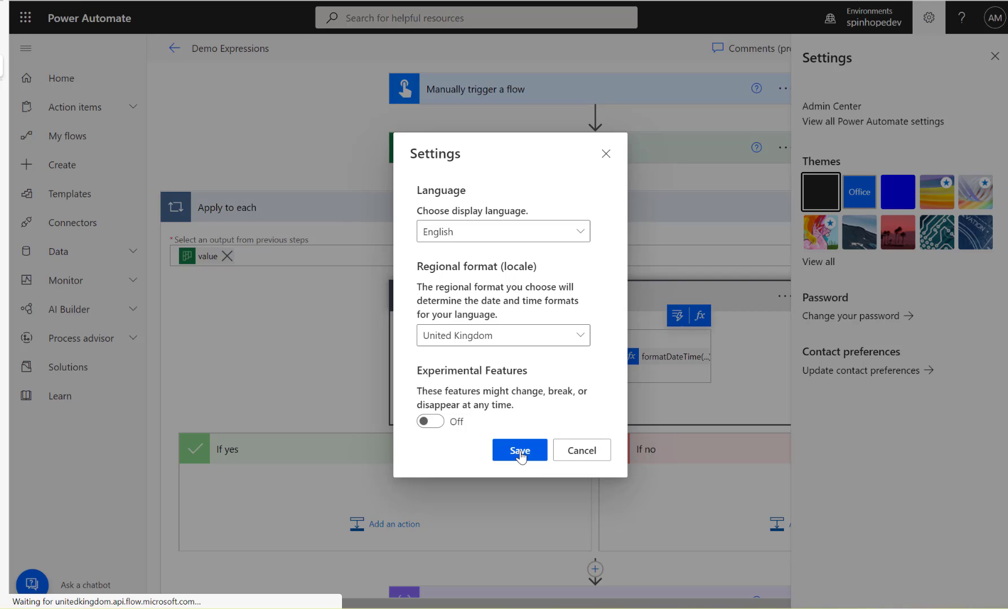
left_click(519, 451)
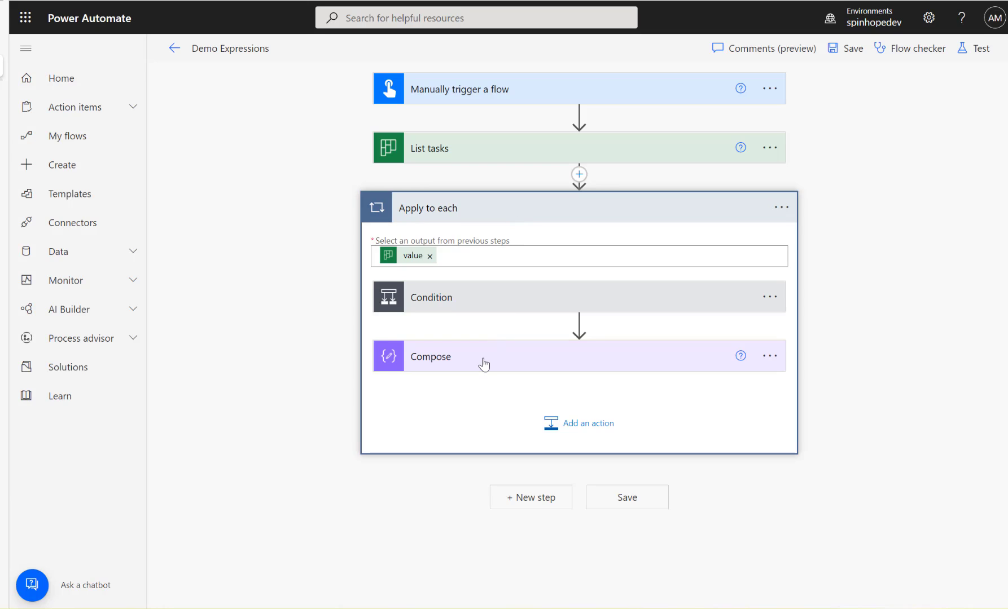
left_click(431, 297)
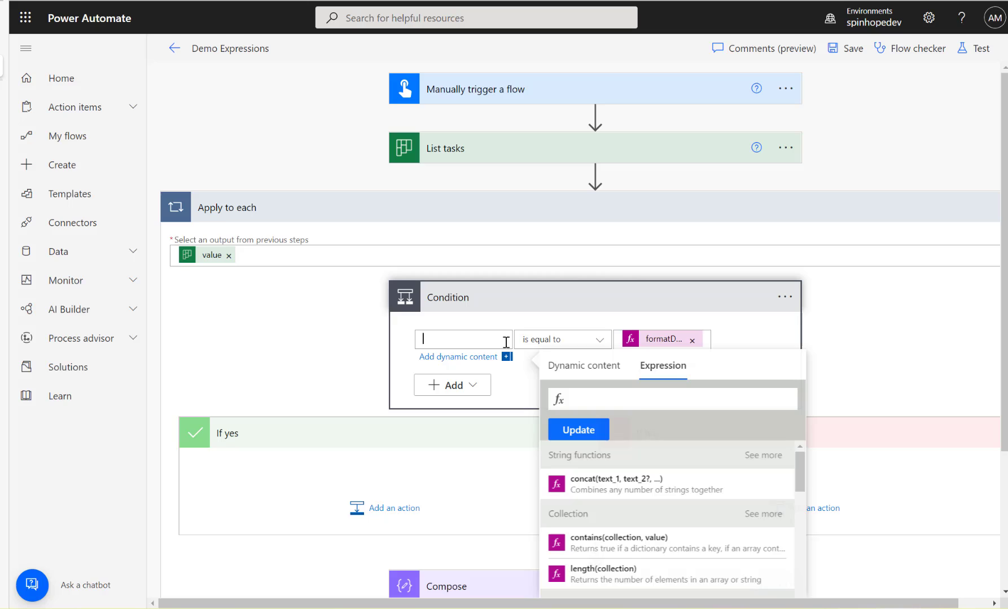
left_click(583, 366)
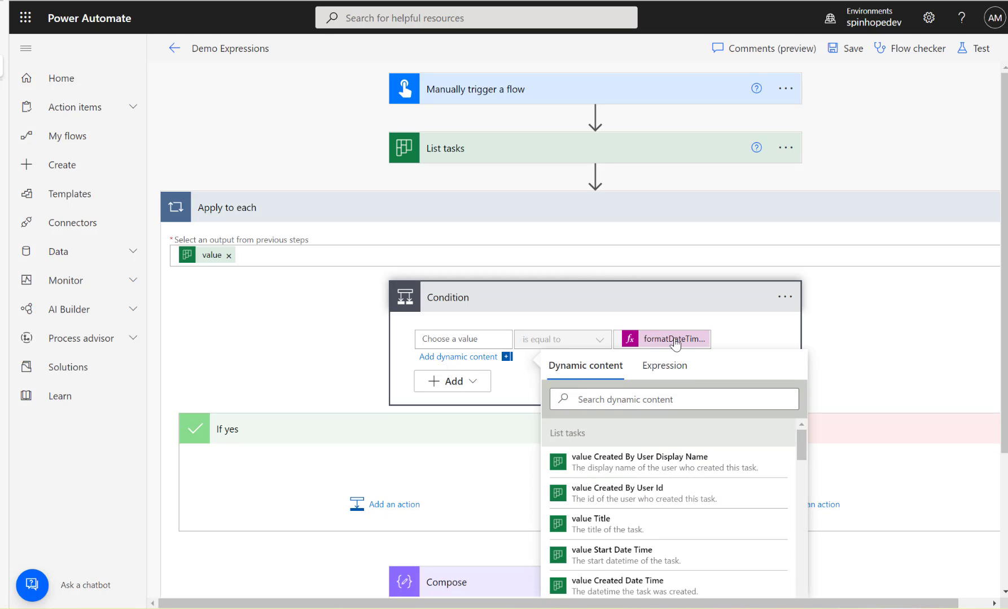
left_click(462, 339)
type("s")
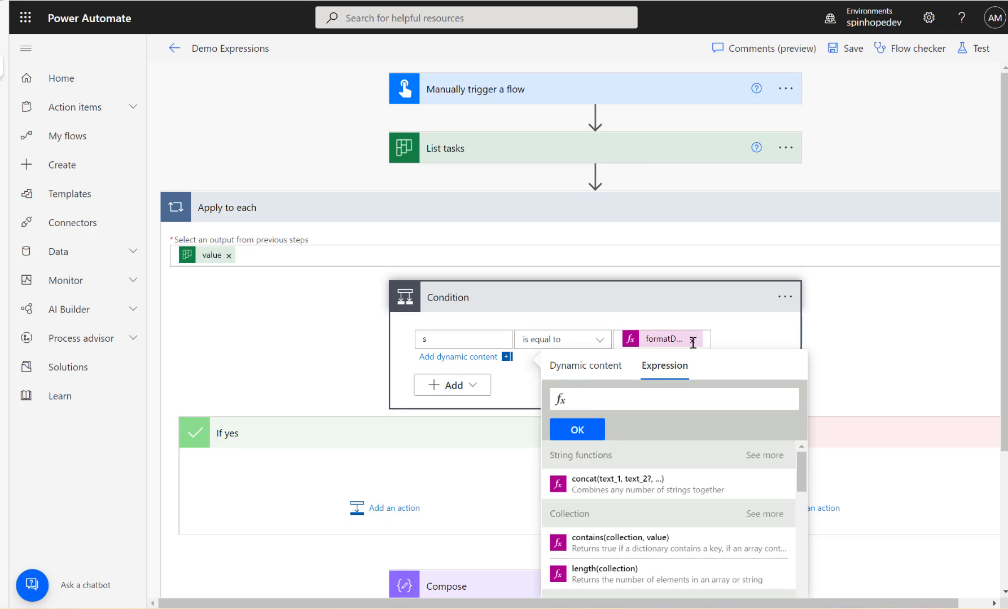
left_click(584, 366)
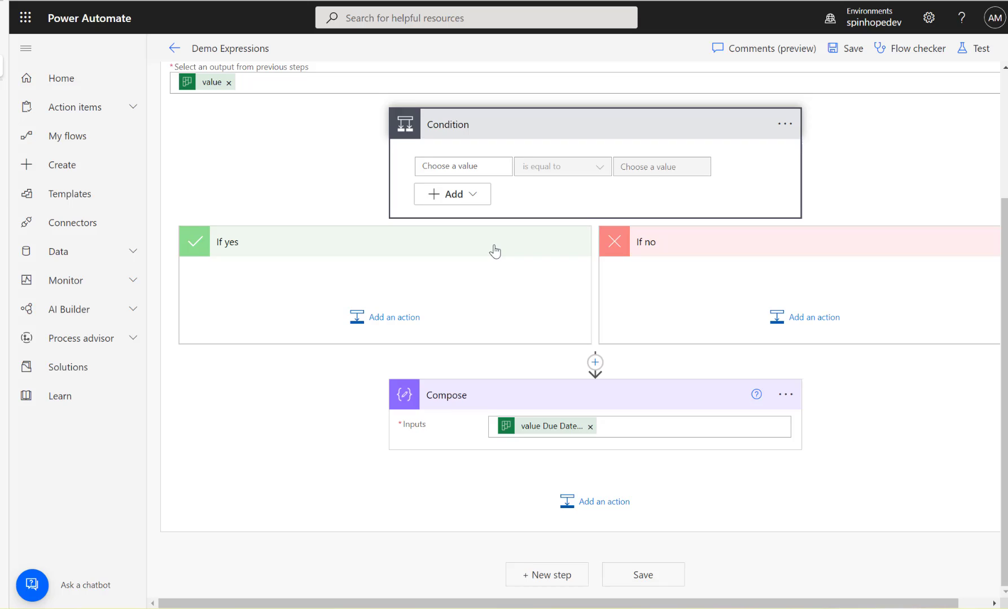
scroll("up", 3)
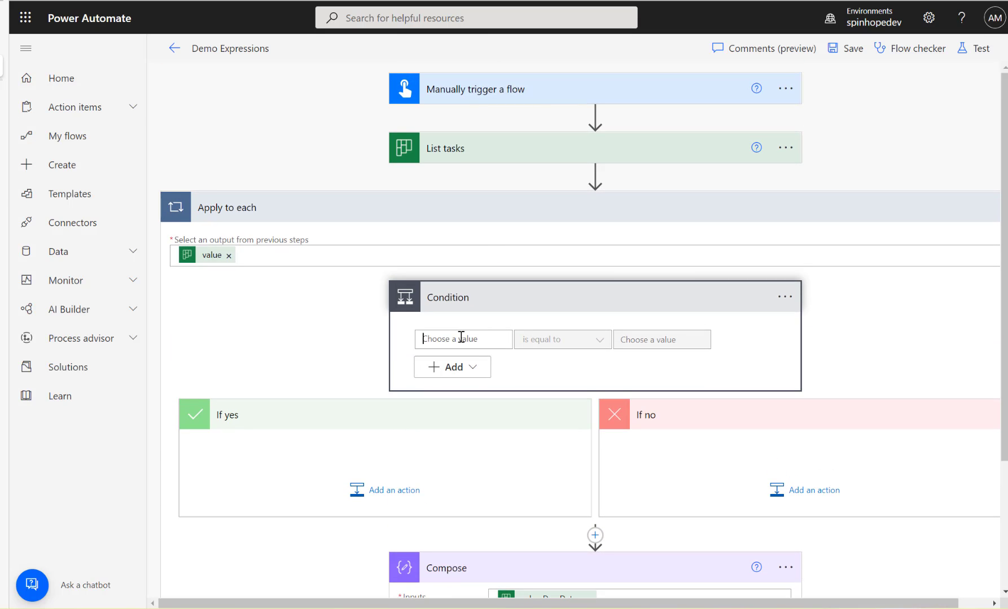
left_click(461, 340)
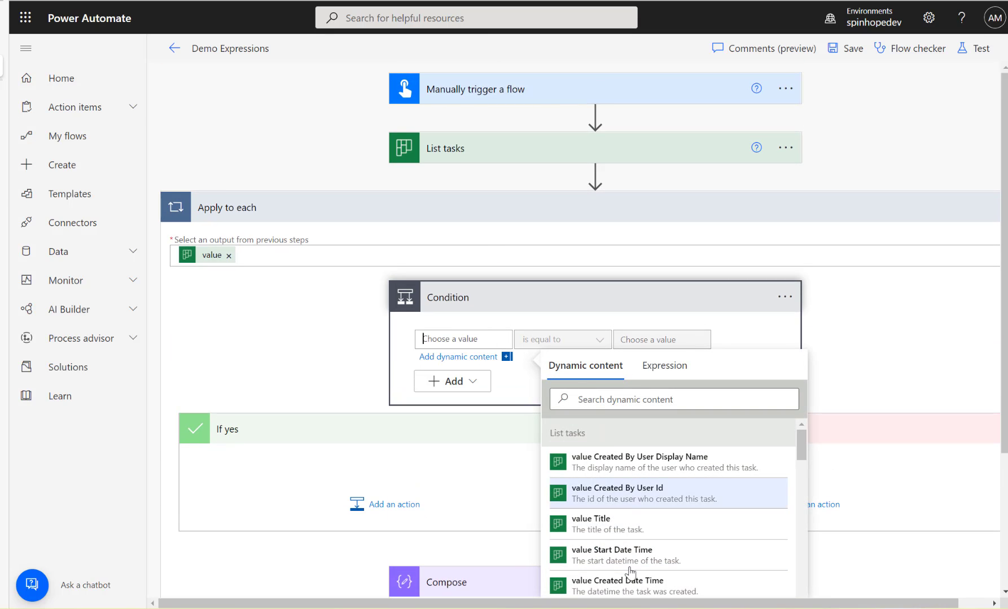
scroll("down", 3)
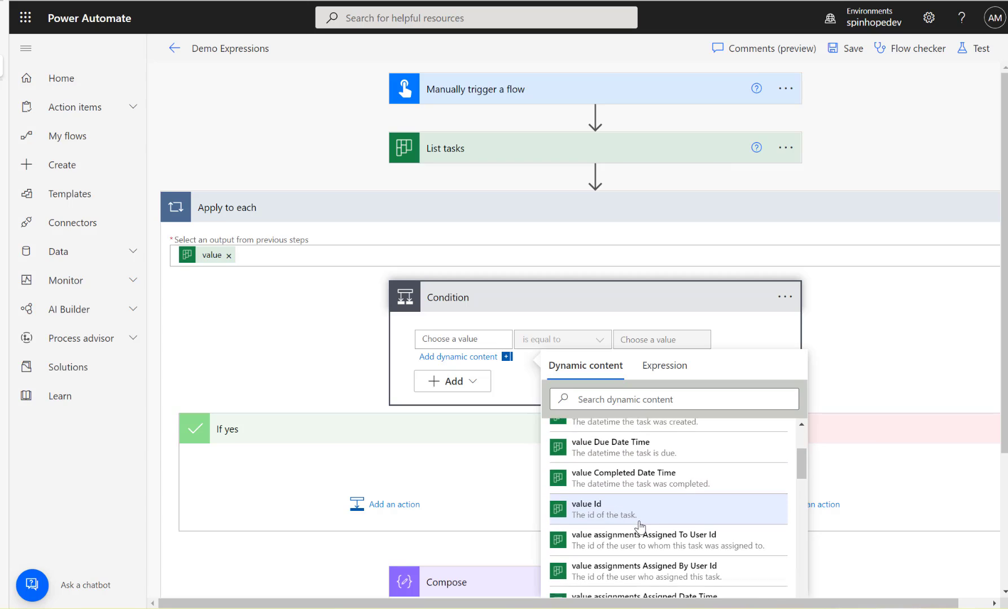
scroll("down", 3)
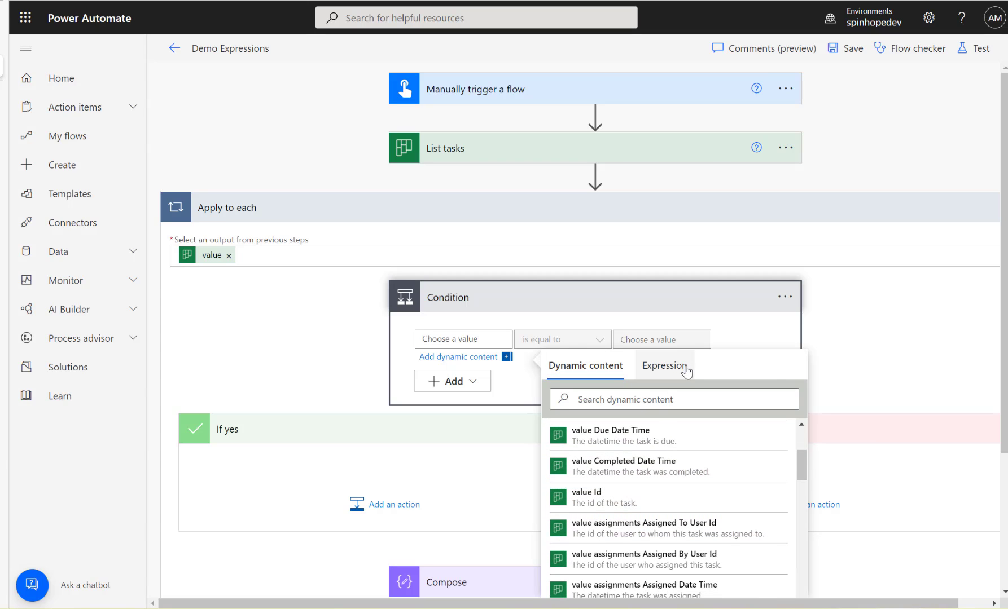
left_click(664, 366)
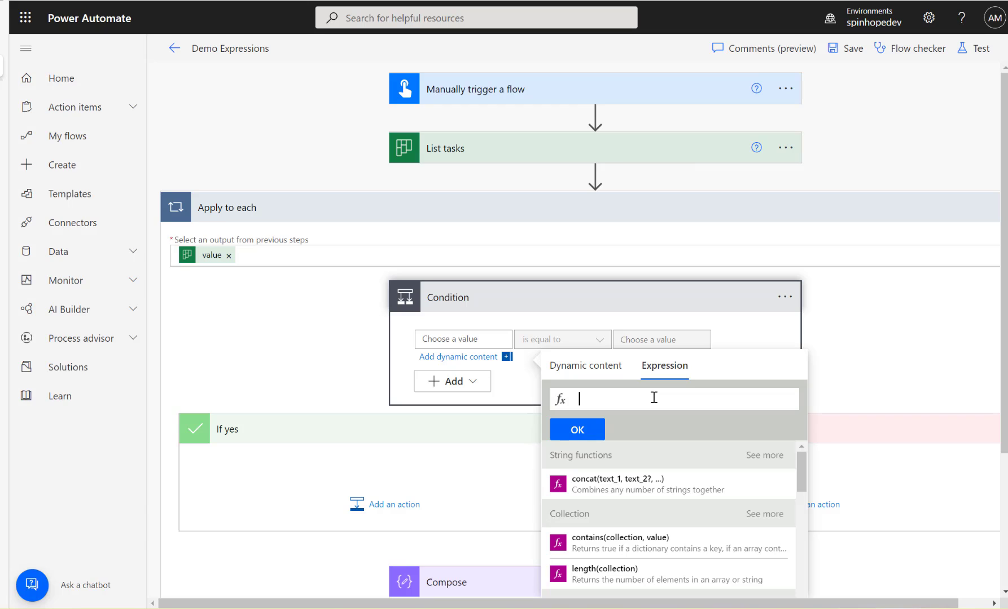
type("formatDateTime(")
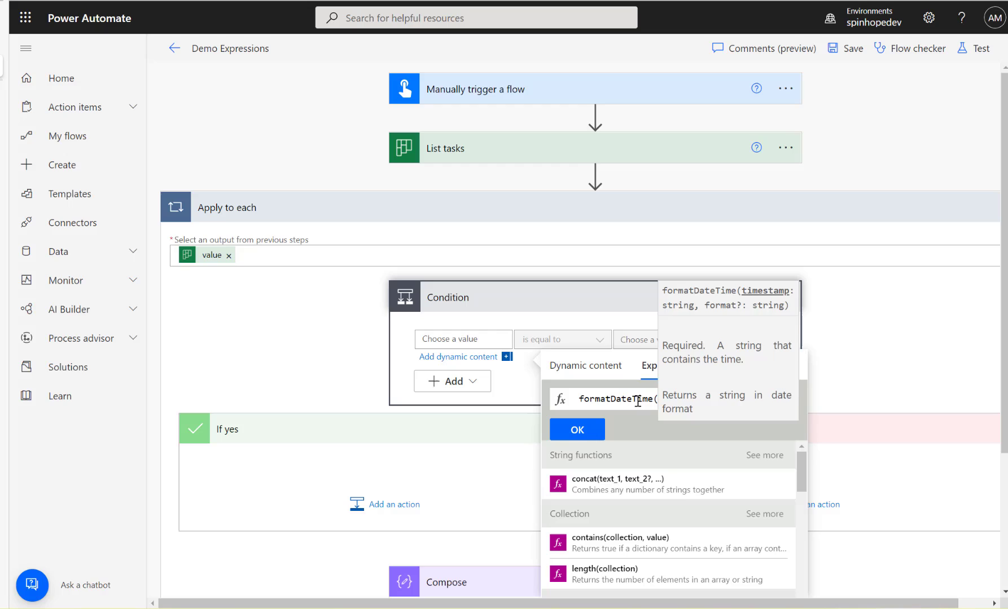
left_click(659, 400)
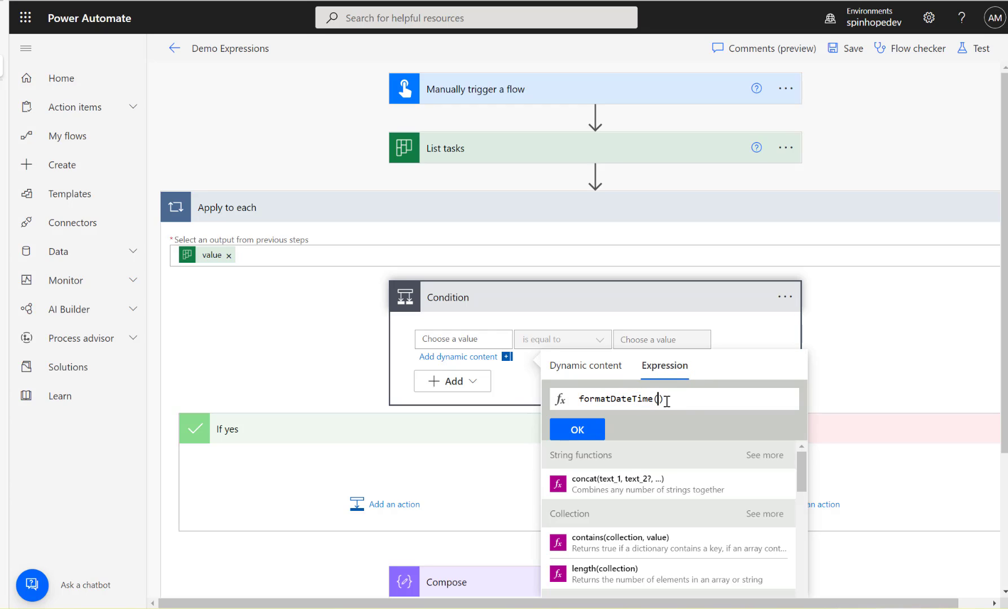
mouse_move(584, 365)
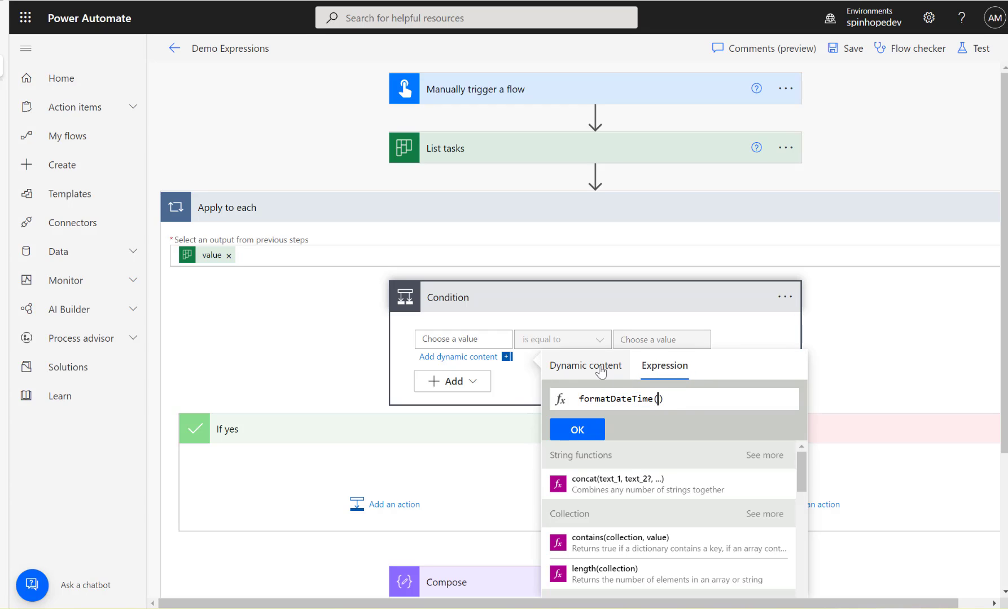
left_click(585, 366)
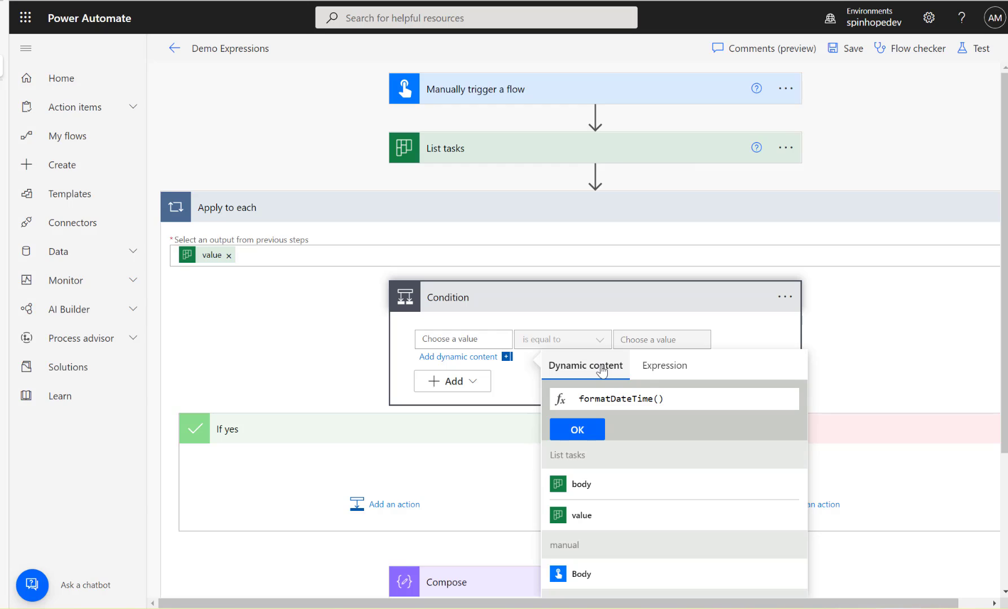
mouse_move(611, 502)
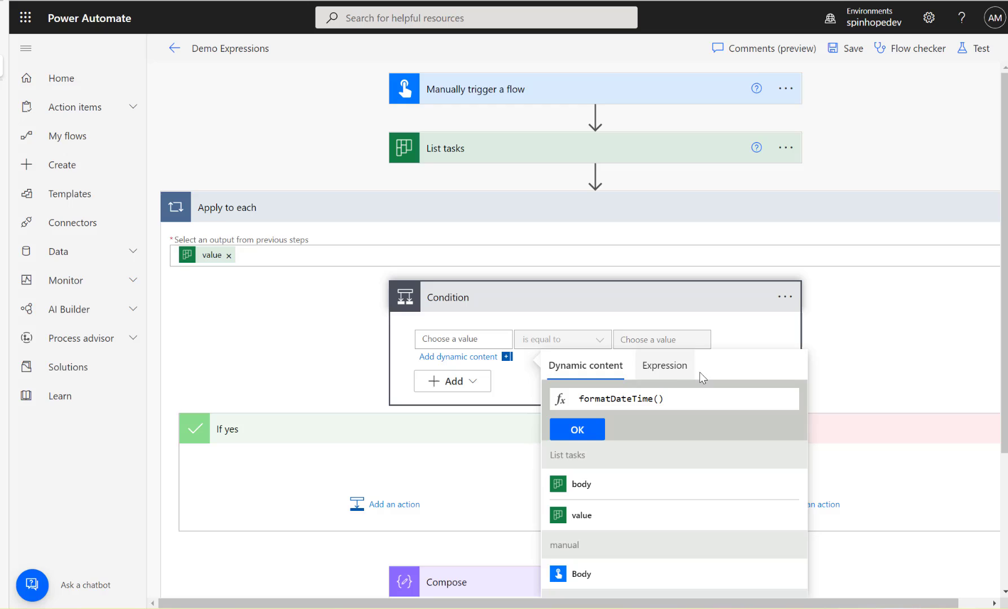
mouse_move(614, 423)
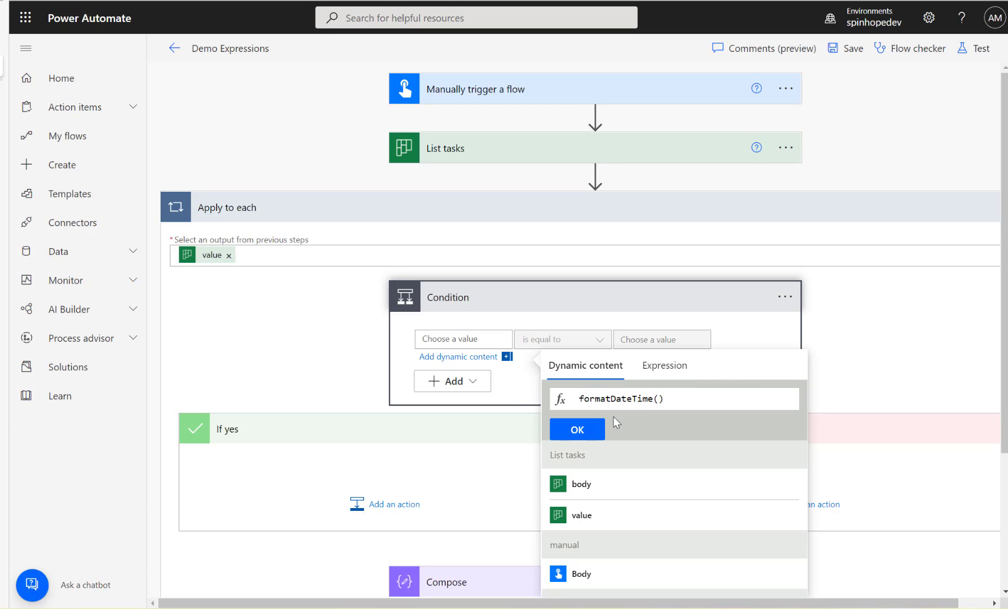
mouse_move(436, 456)
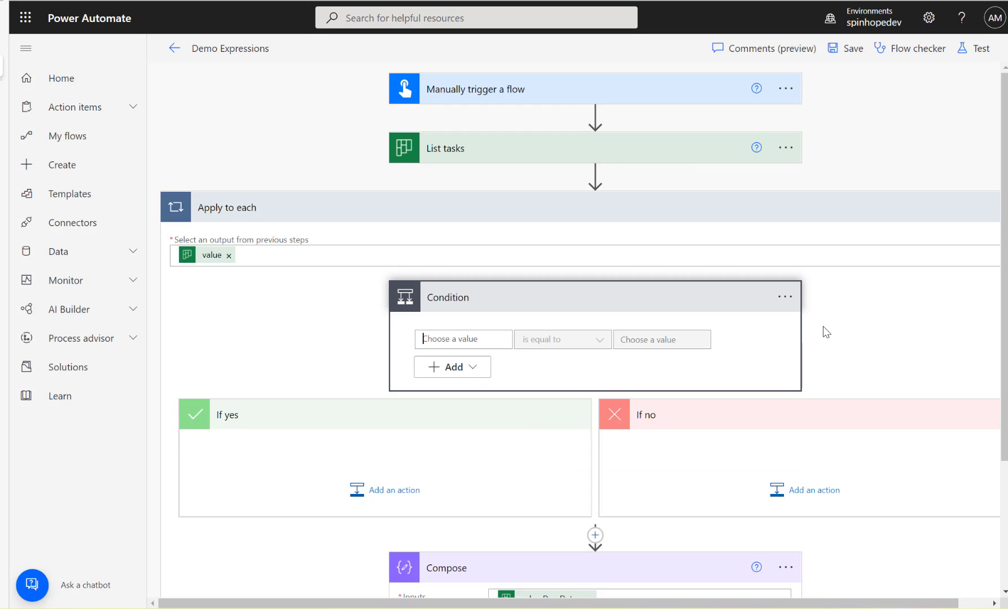
Step: Peek the Compose step's code to copy items('Apply_to_each')?['dueDateTime']
scroll("down", 3)
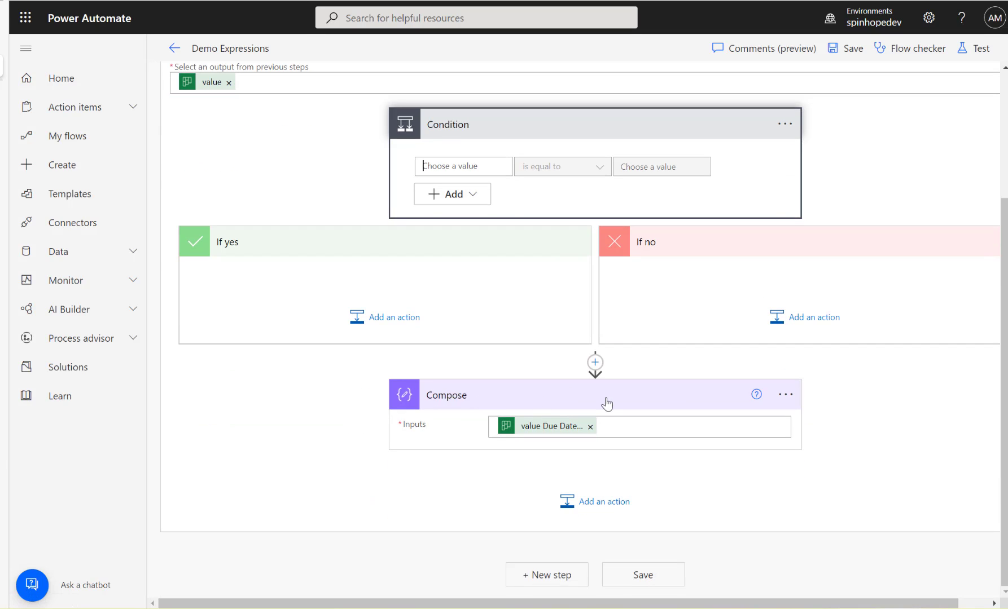
mouse_move(574, 436)
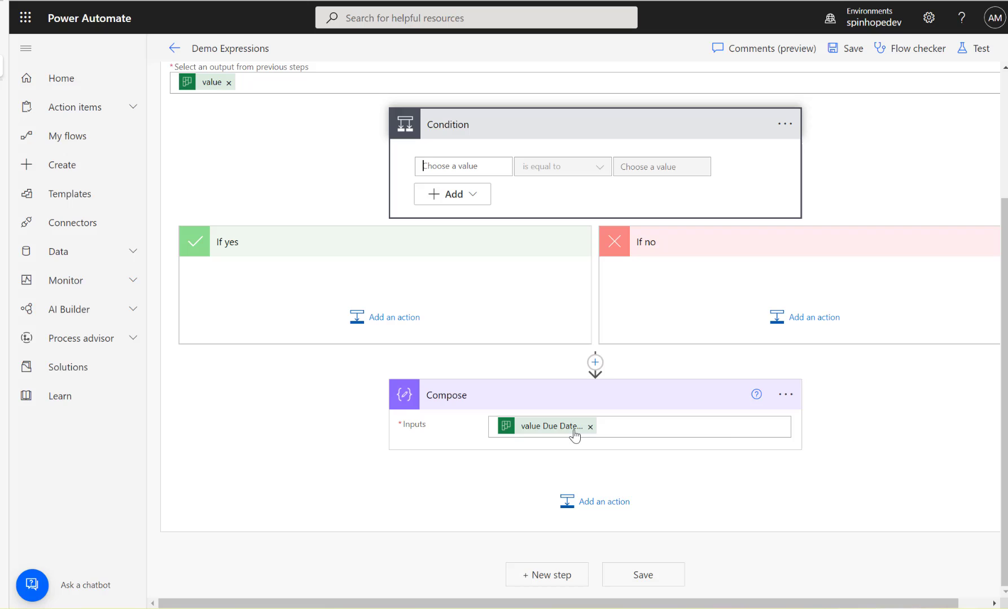
mouse_move(550, 426)
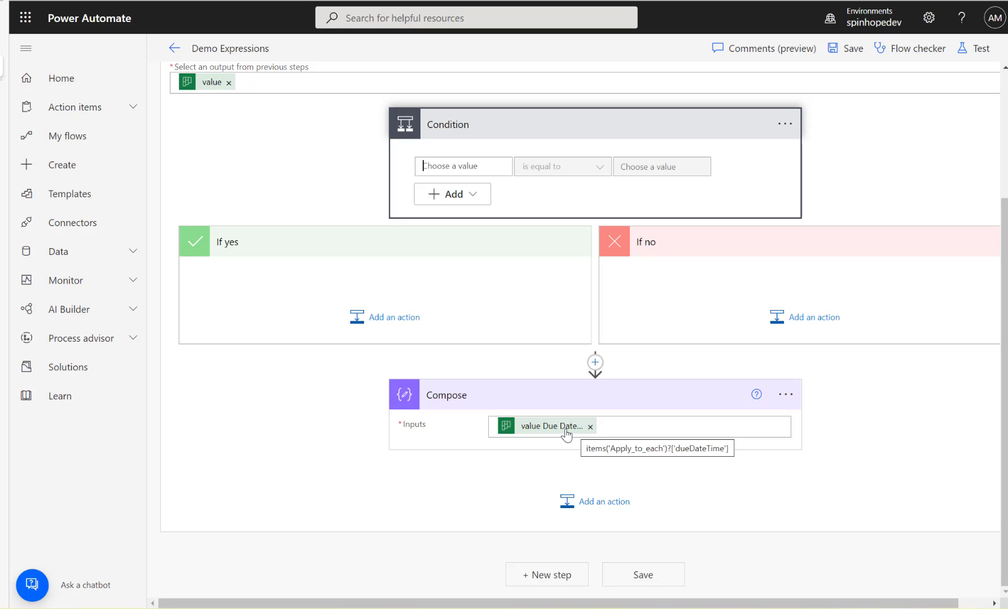
mouse_move(784, 397)
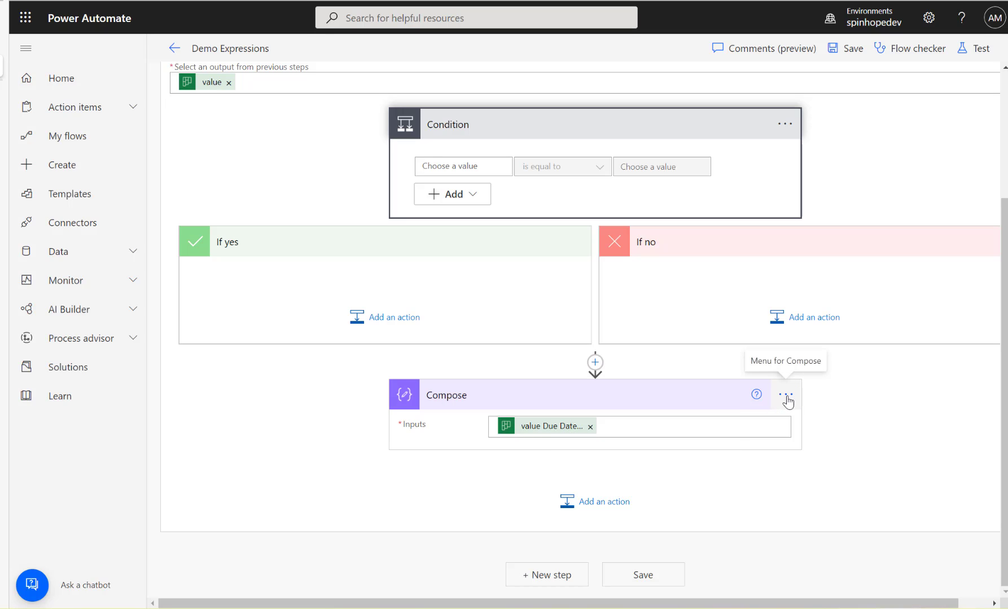
left_click(784, 394)
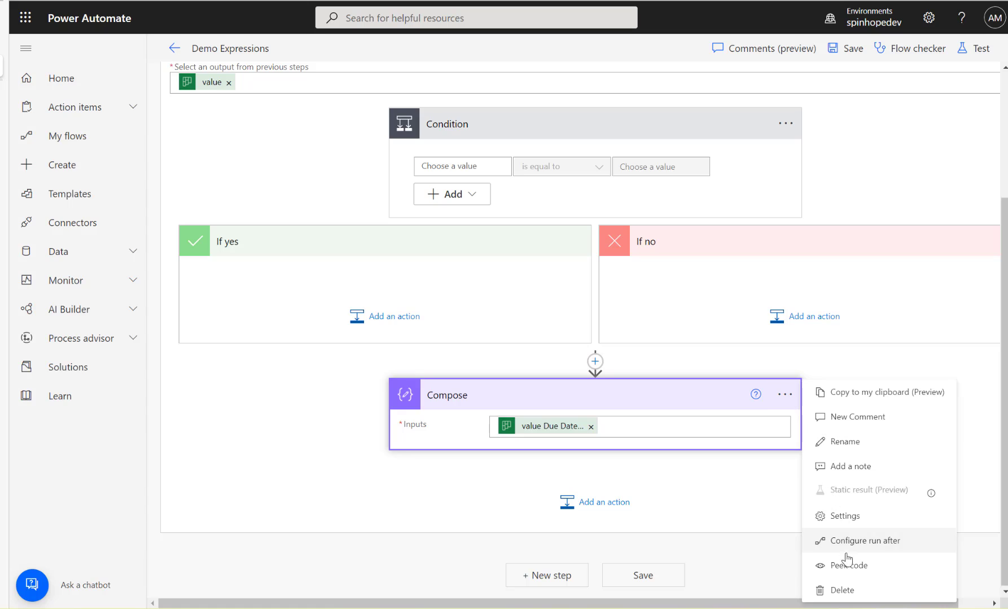
left_click(848, 565)
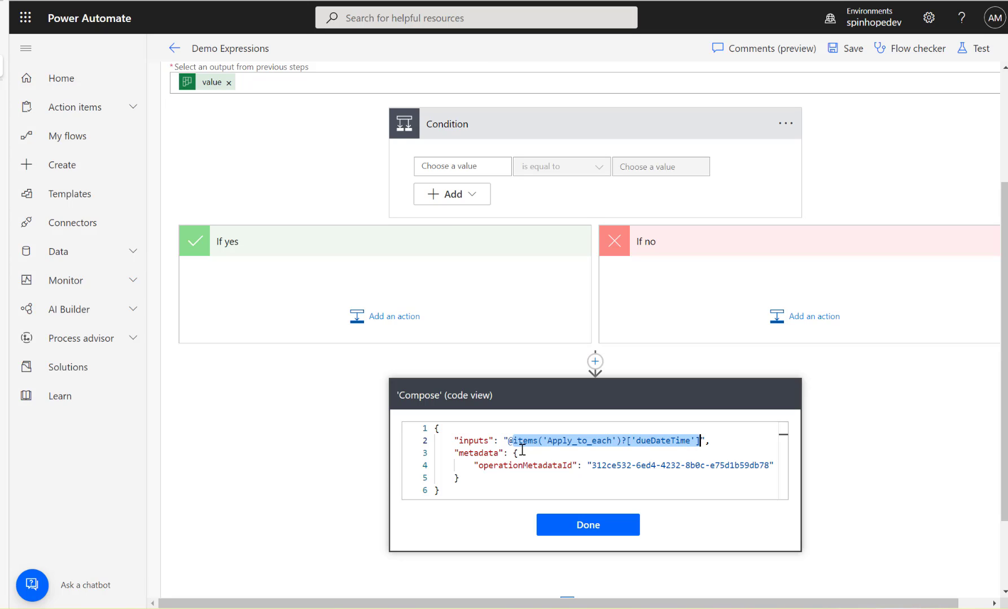
mouse_move(516, 447)
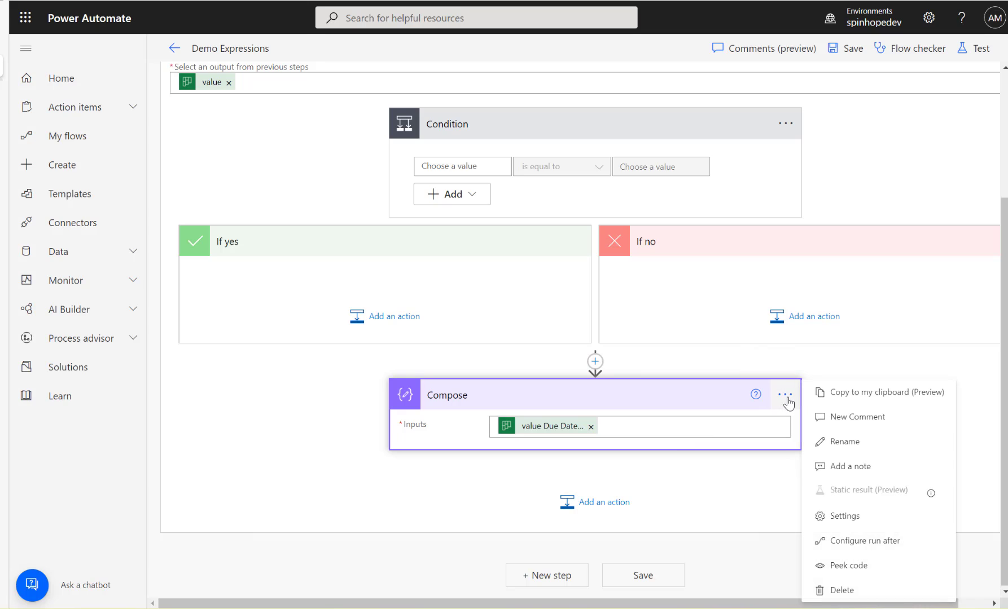
Step: Delete the Compose step from the flow and confirm
left_click(843, 591)
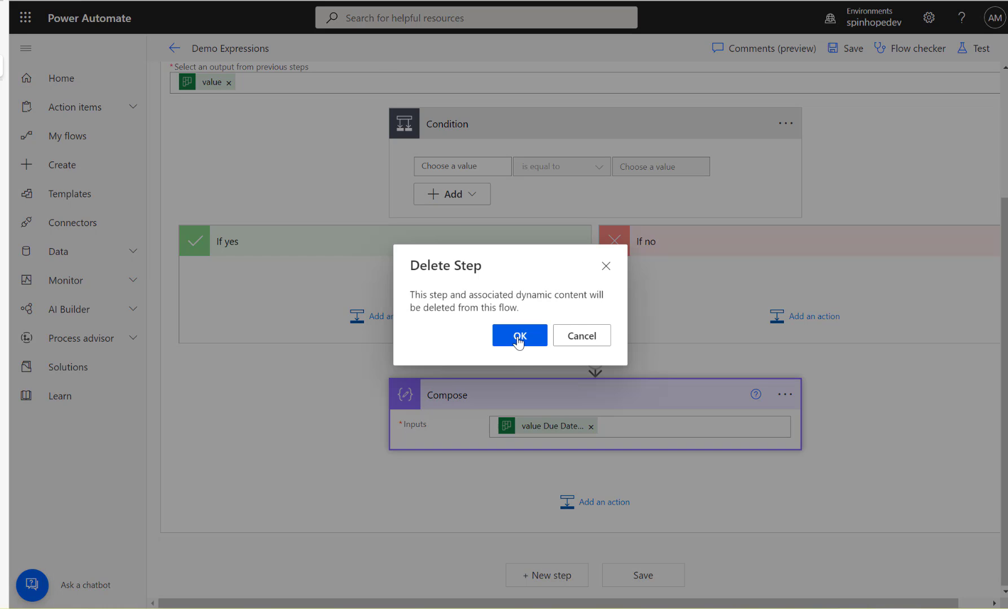
left_click(519, 336)
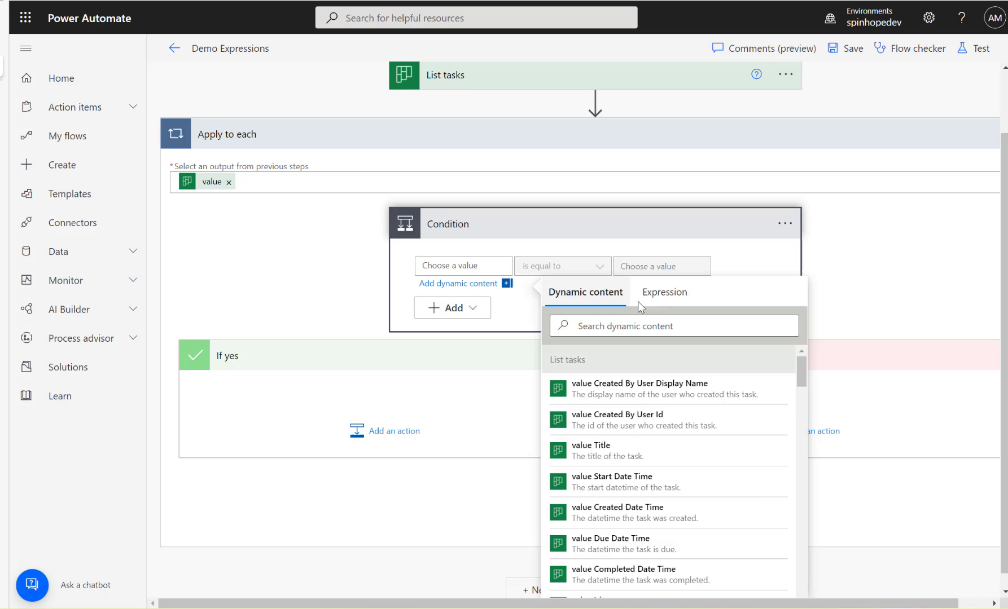
Step: Enter formatDateTime(items('Apply_to_each')?['dueDateTime'],'yyyy-MM-dd') as the condition's first value and apply it
left_click(665, 292)
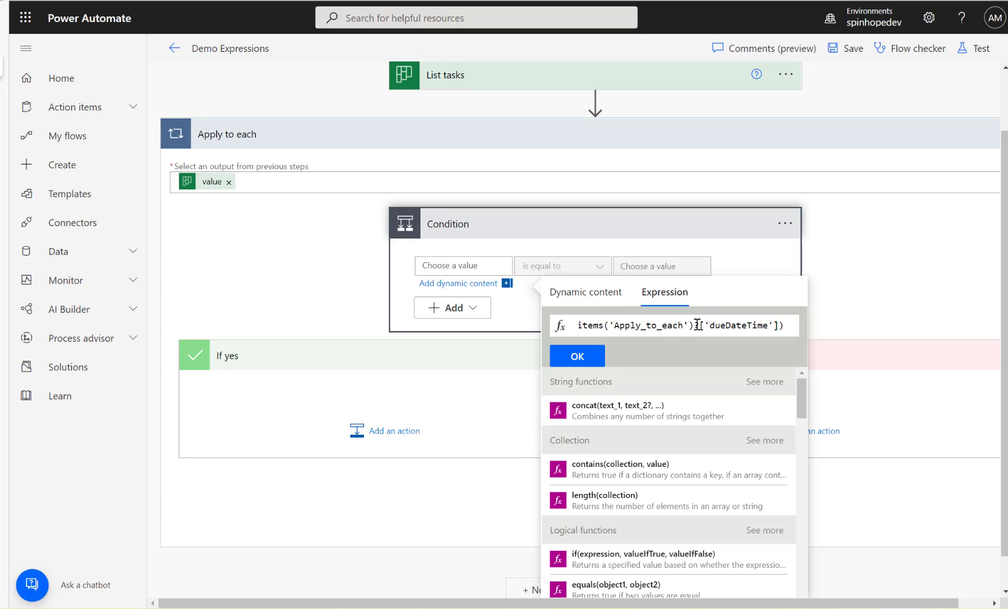
type(",")
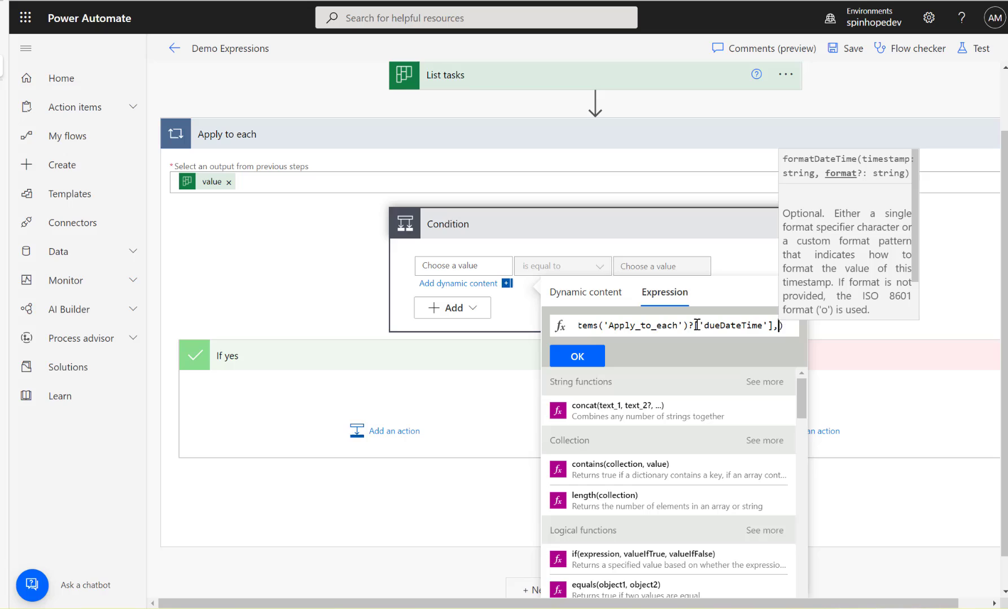
type(",'yyy'")
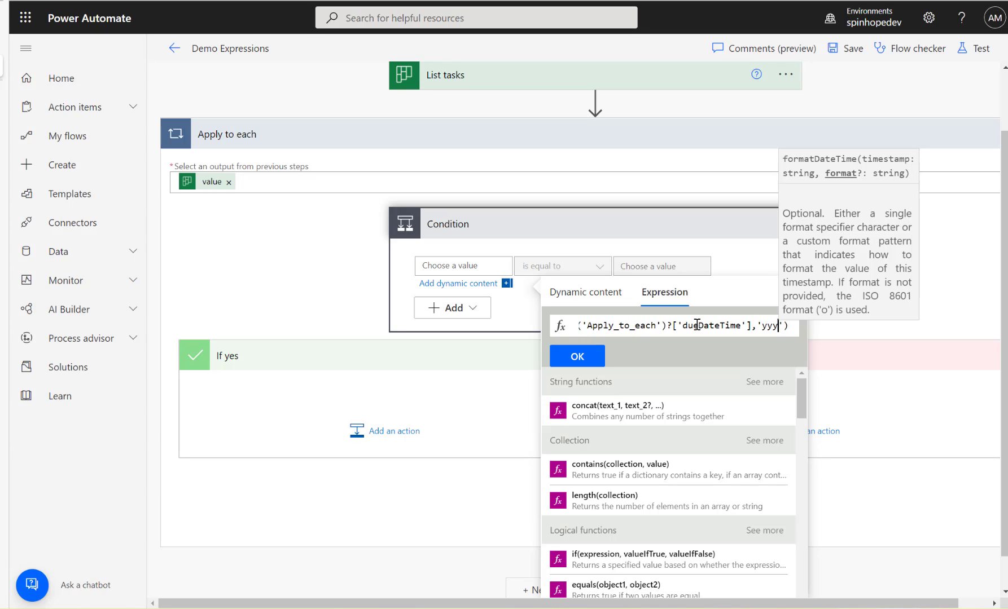
type("-MM-dd")
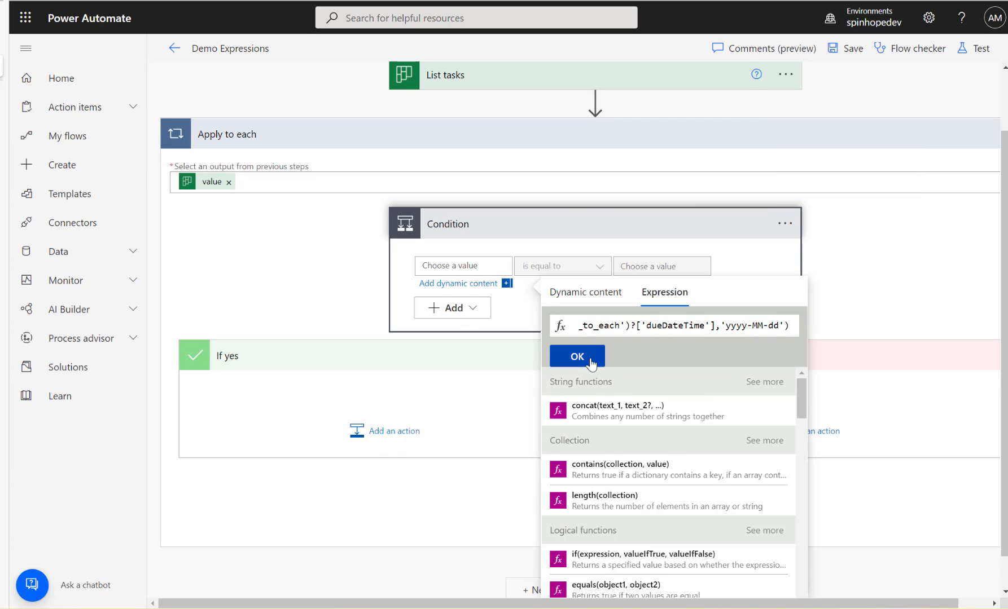
left_click(576, 357)
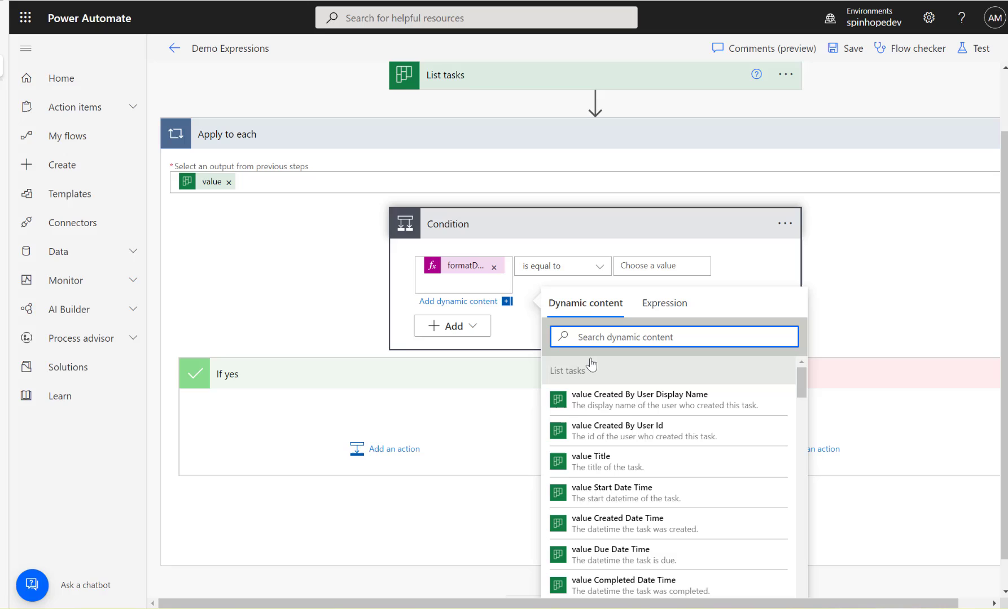
mouse_move(464, 265)
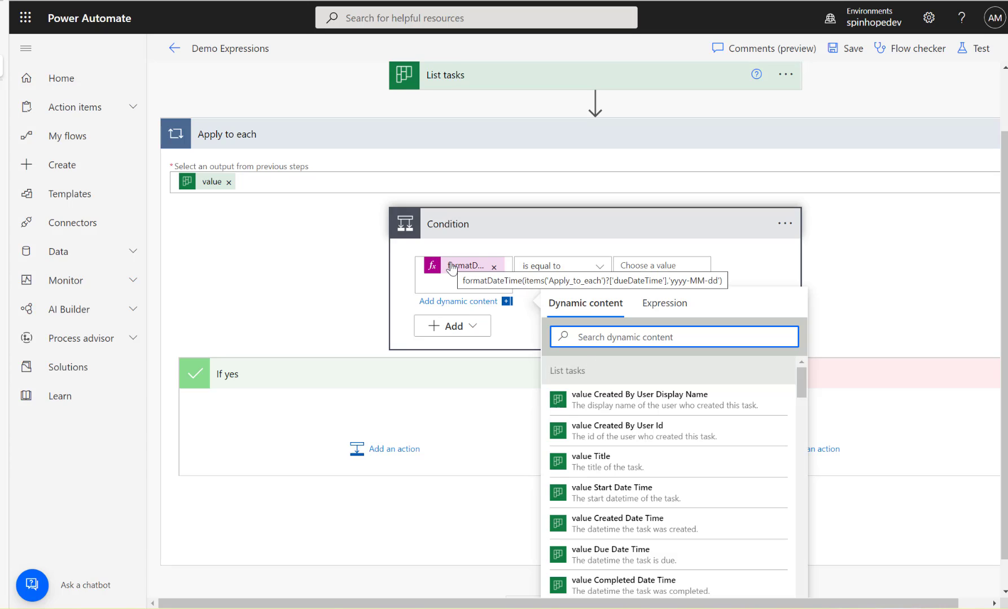
mouse_move(811, 78)
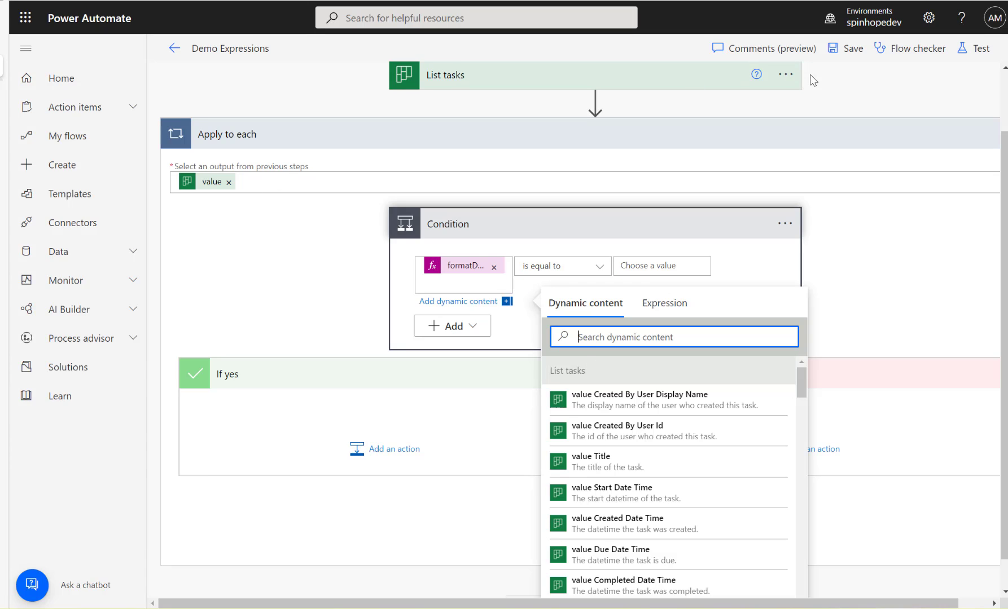
mouse_move(880, 49)
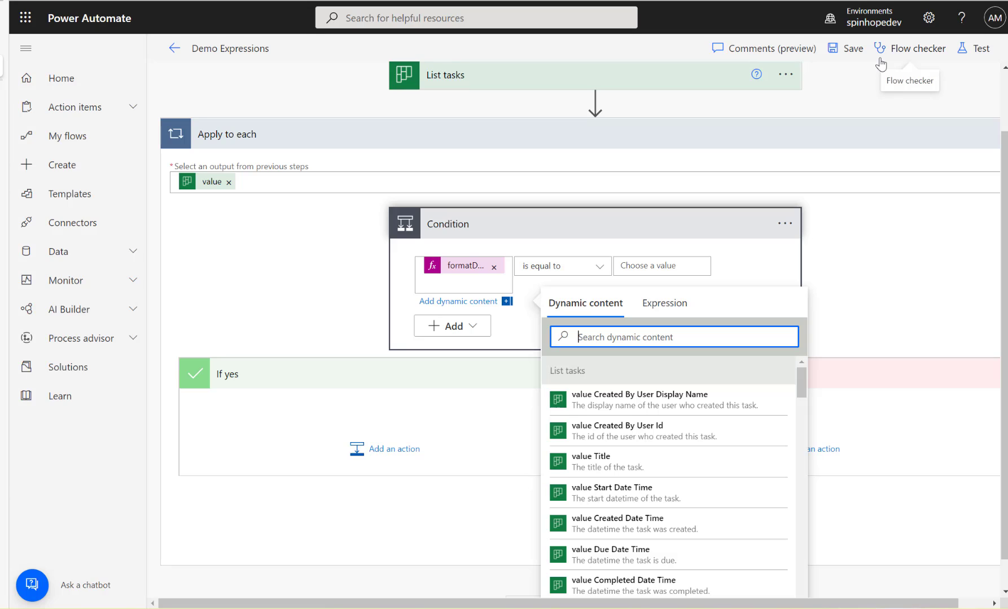